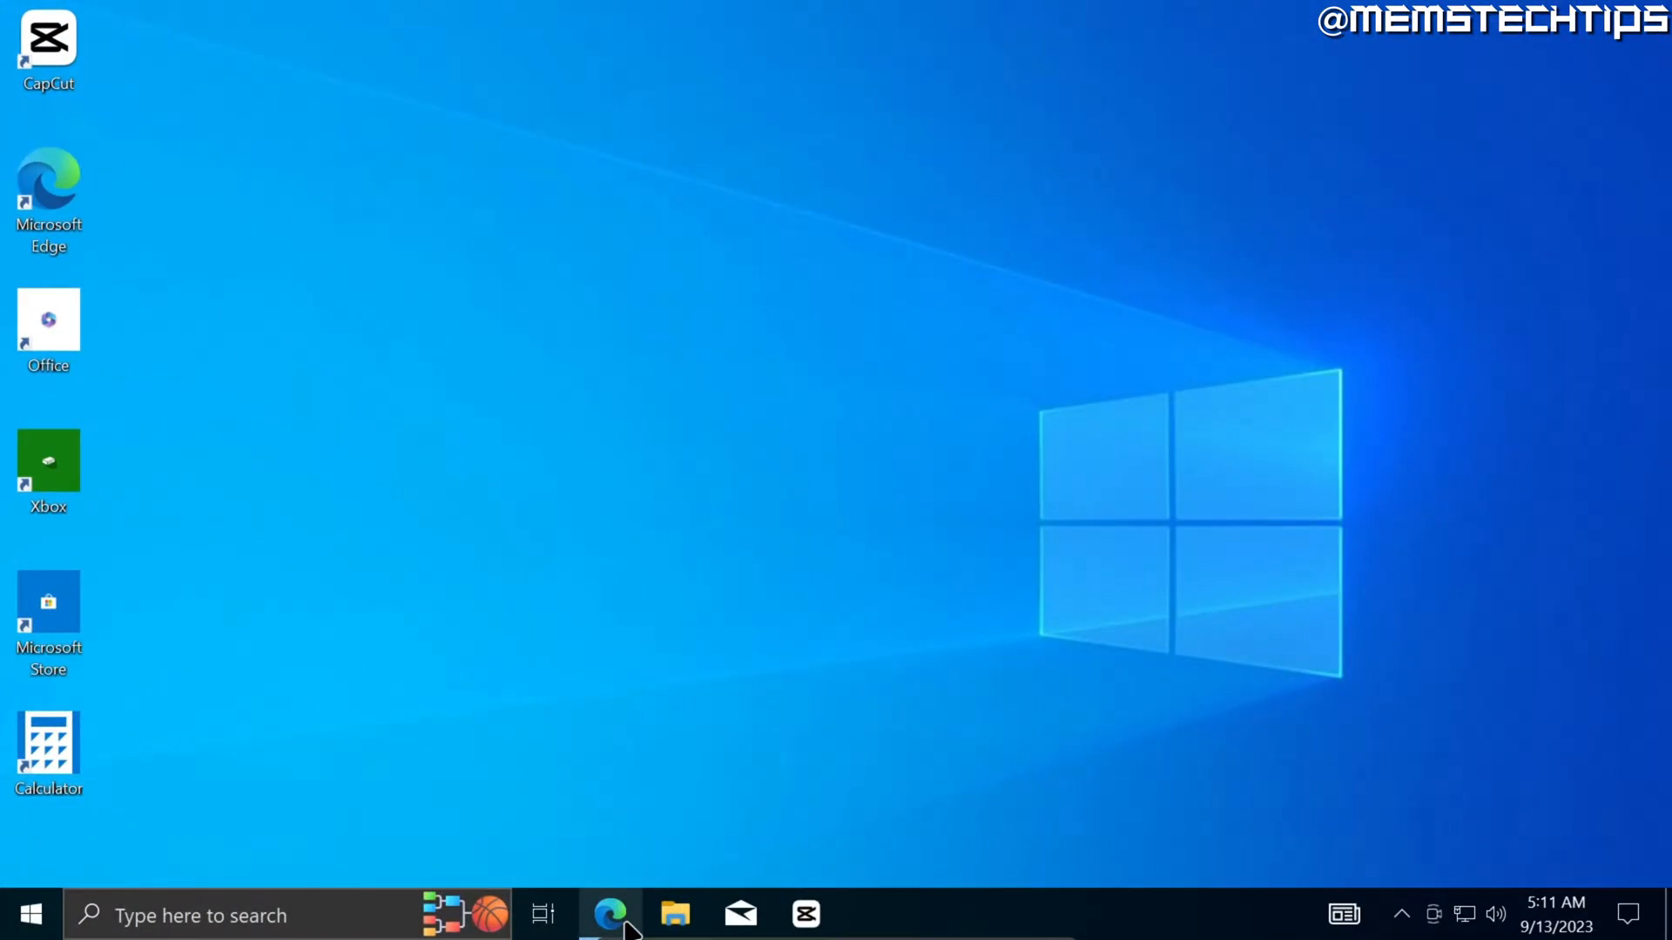
- Launch Edge and bring the Windows desktop card on whatsapp.com/download into view
{"action": "left_click", "coordinate": [609, 914]}
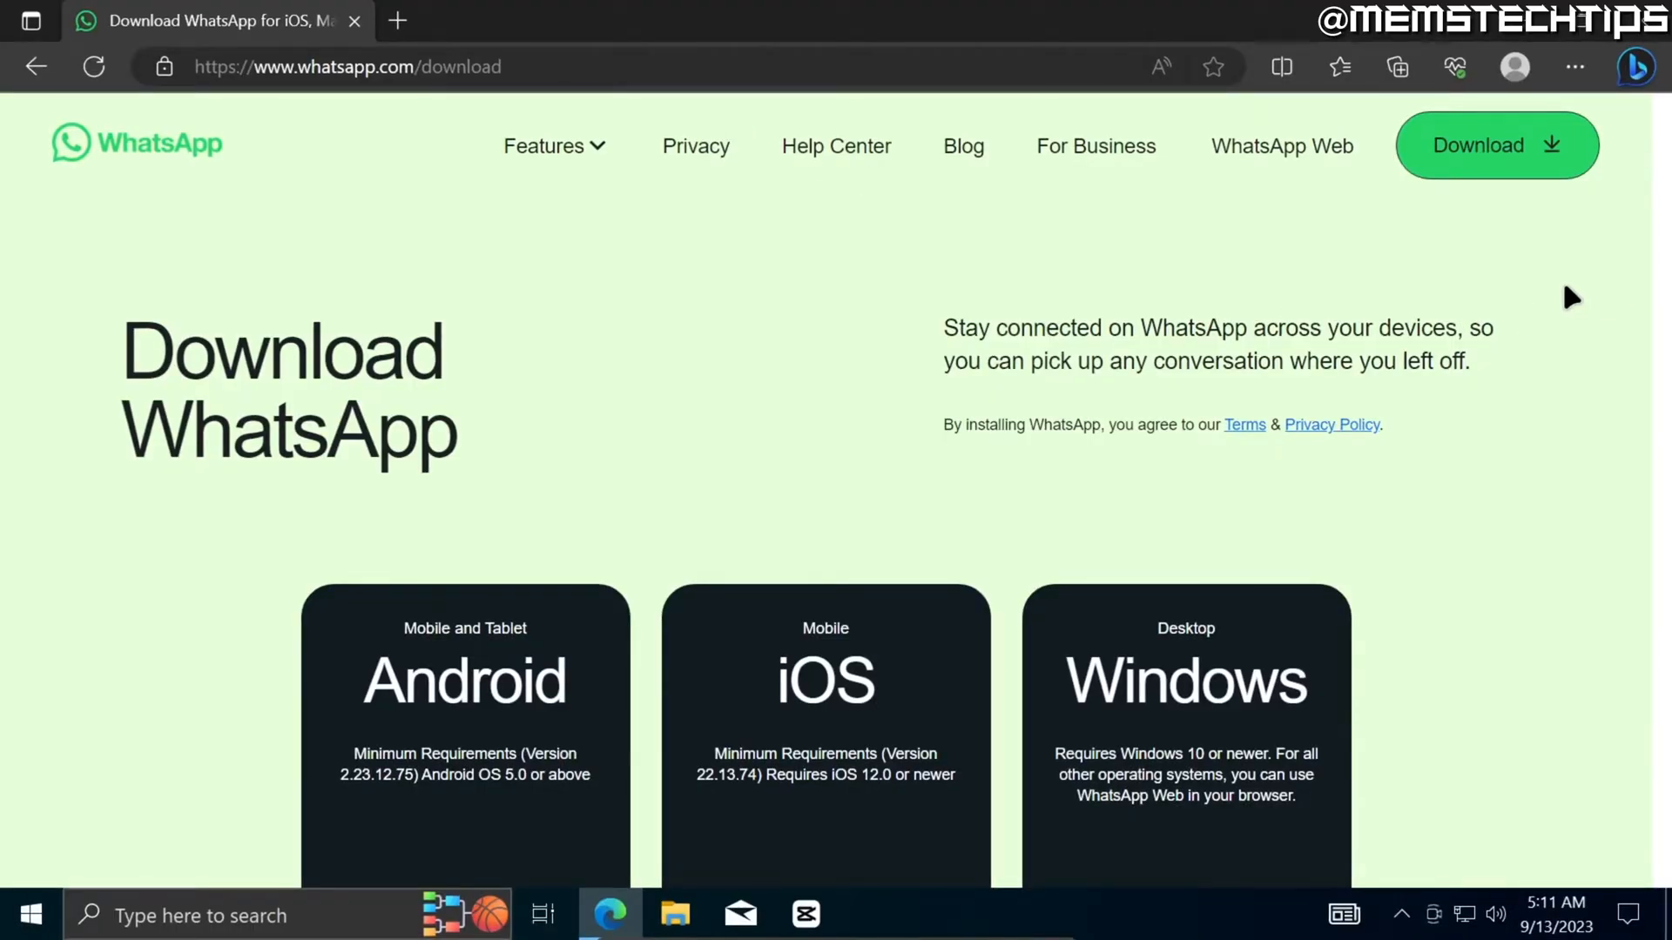
{"action": "scroll", "scroll_direction": "down", "scroll_amount": 3}
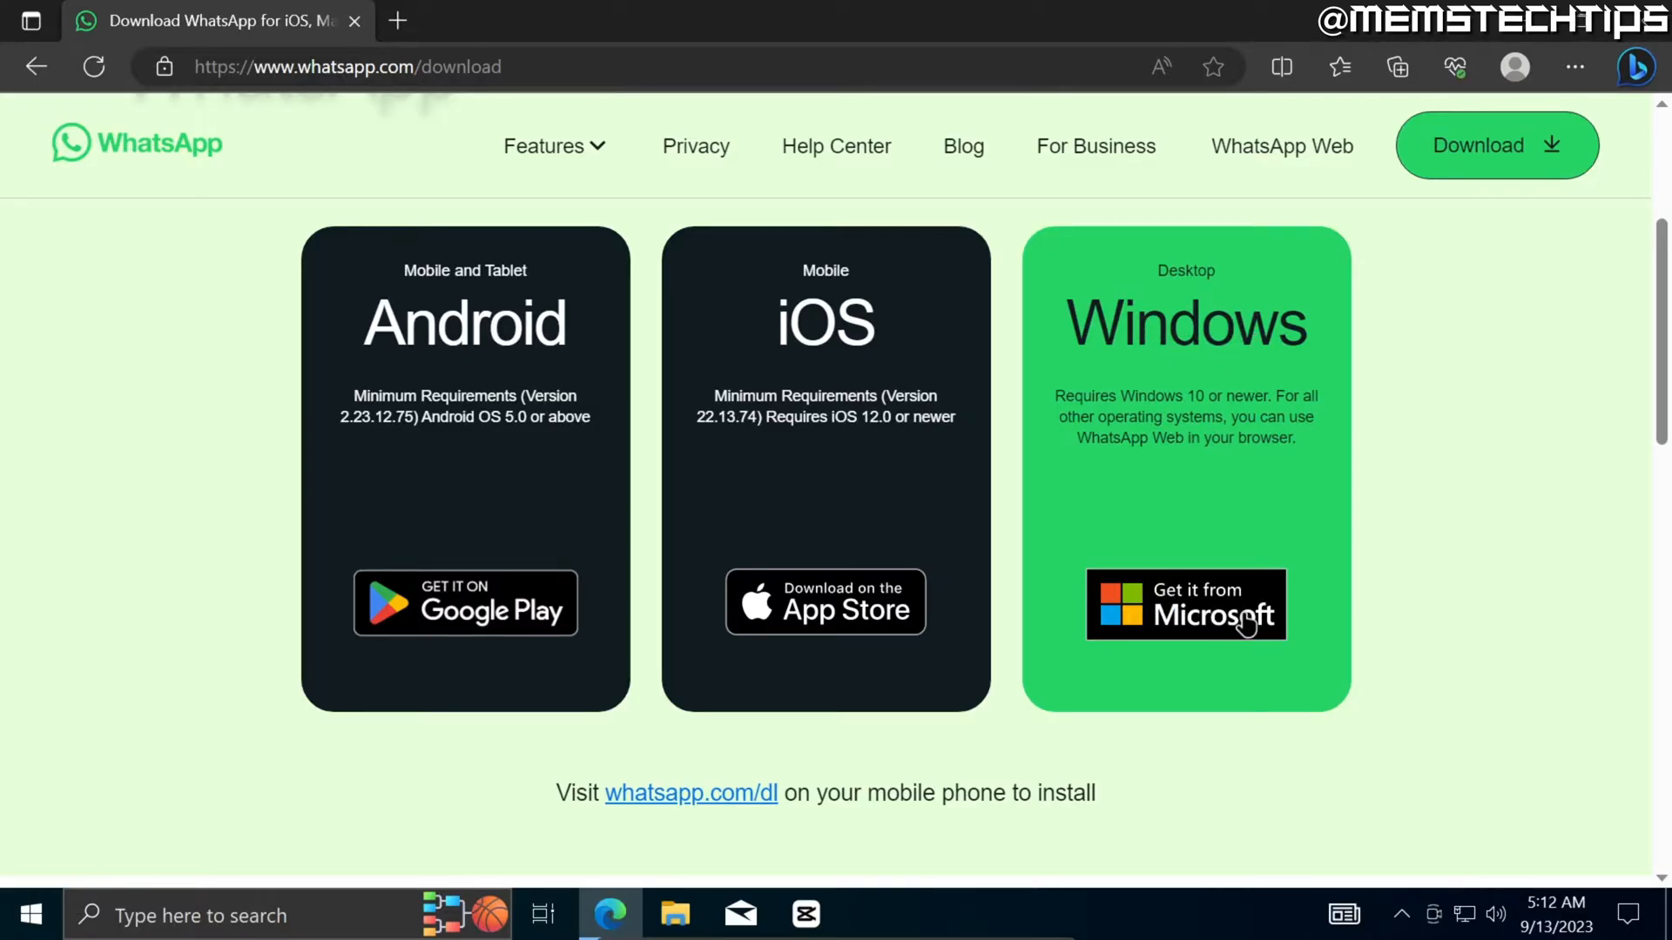
- Choose 'Get it from Microsoft', always allow whatsapp.com to open Store links, and hand off to the Store
{"action": "left_click", "coordinate": [1184, 604]}
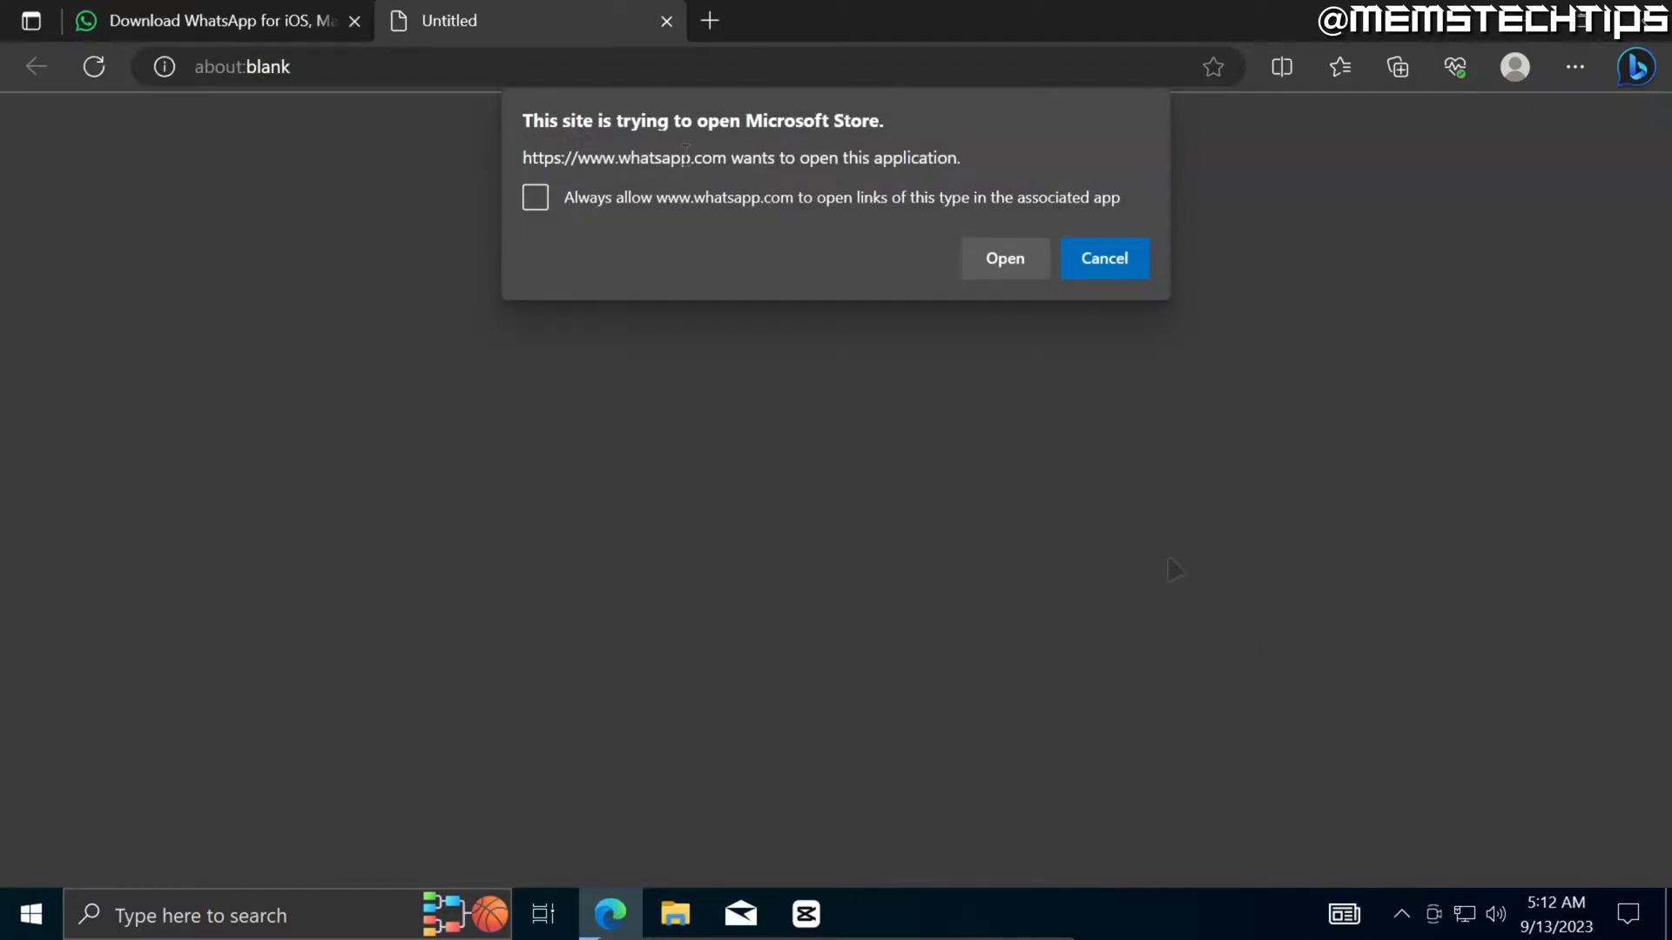
{"action": "mouse_move", "coordinate": [855, 127]}
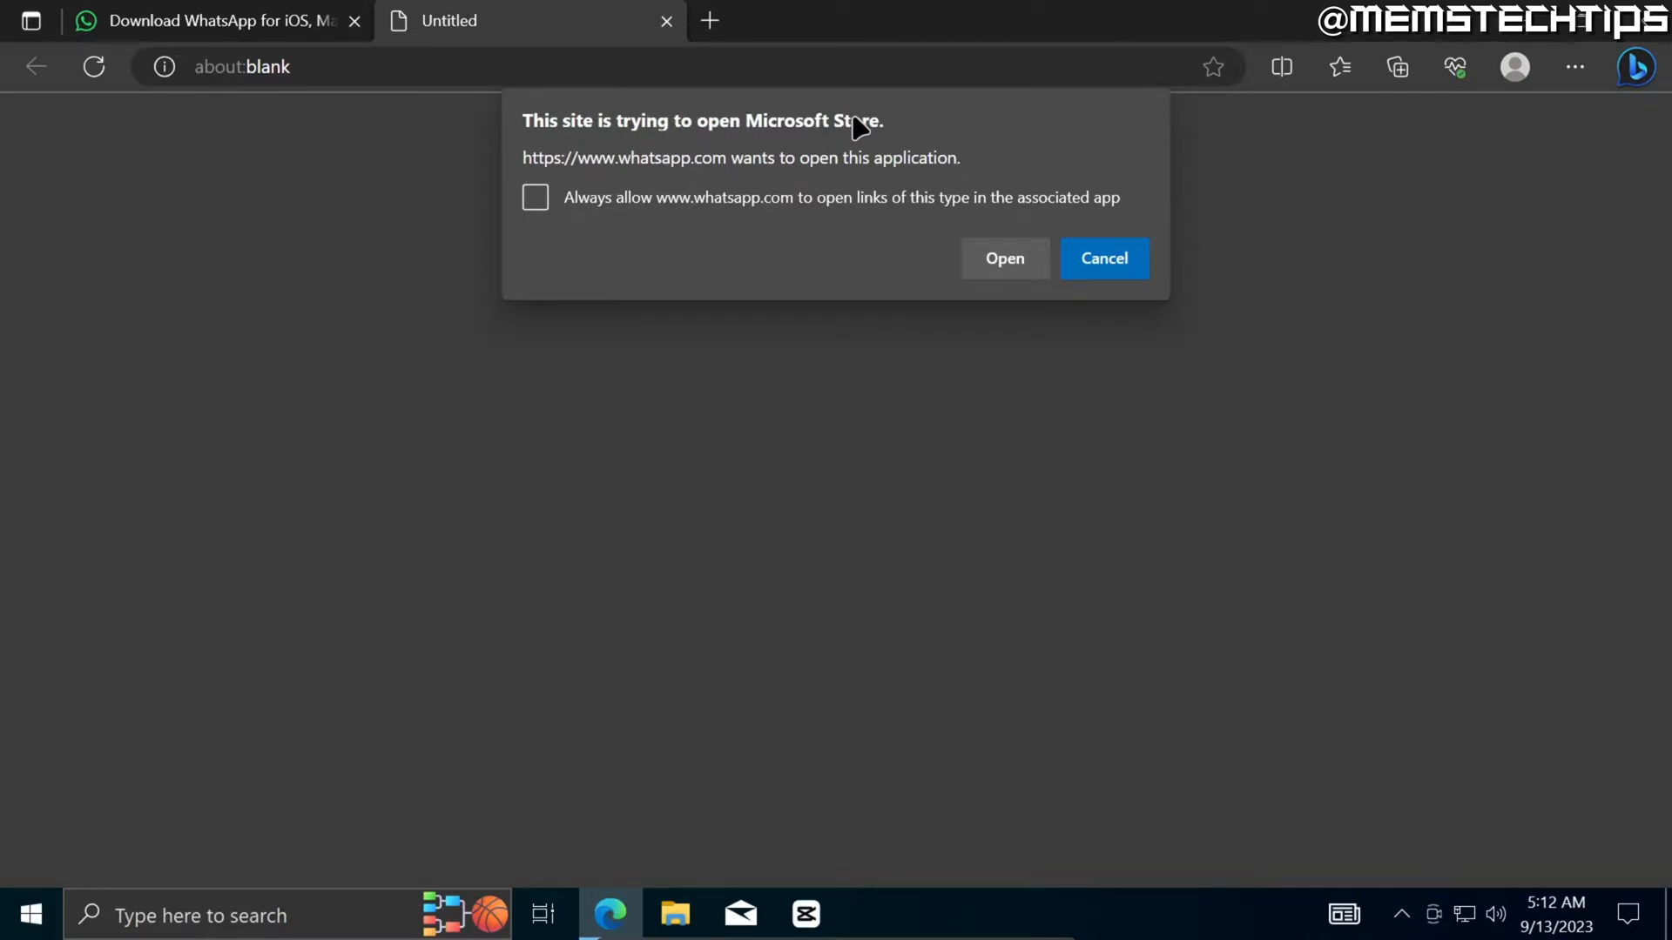
{"action": "mouse_move", "coordinate": [533, 219]}
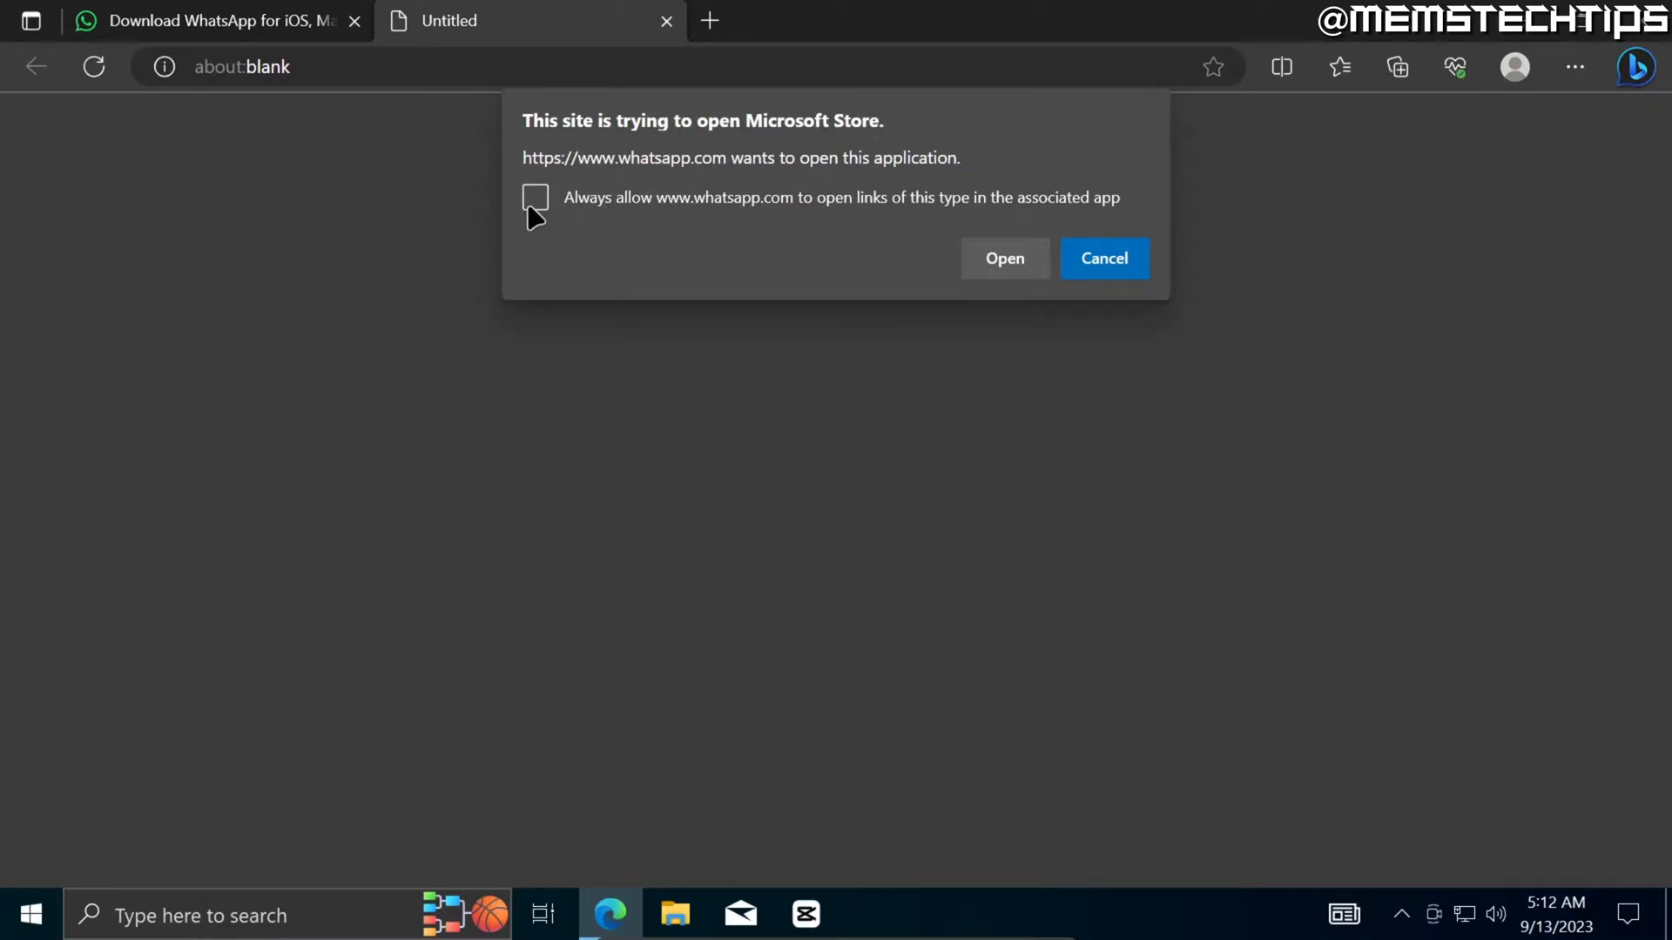
{"action": "left_click", "coordinate": [534, 197]}
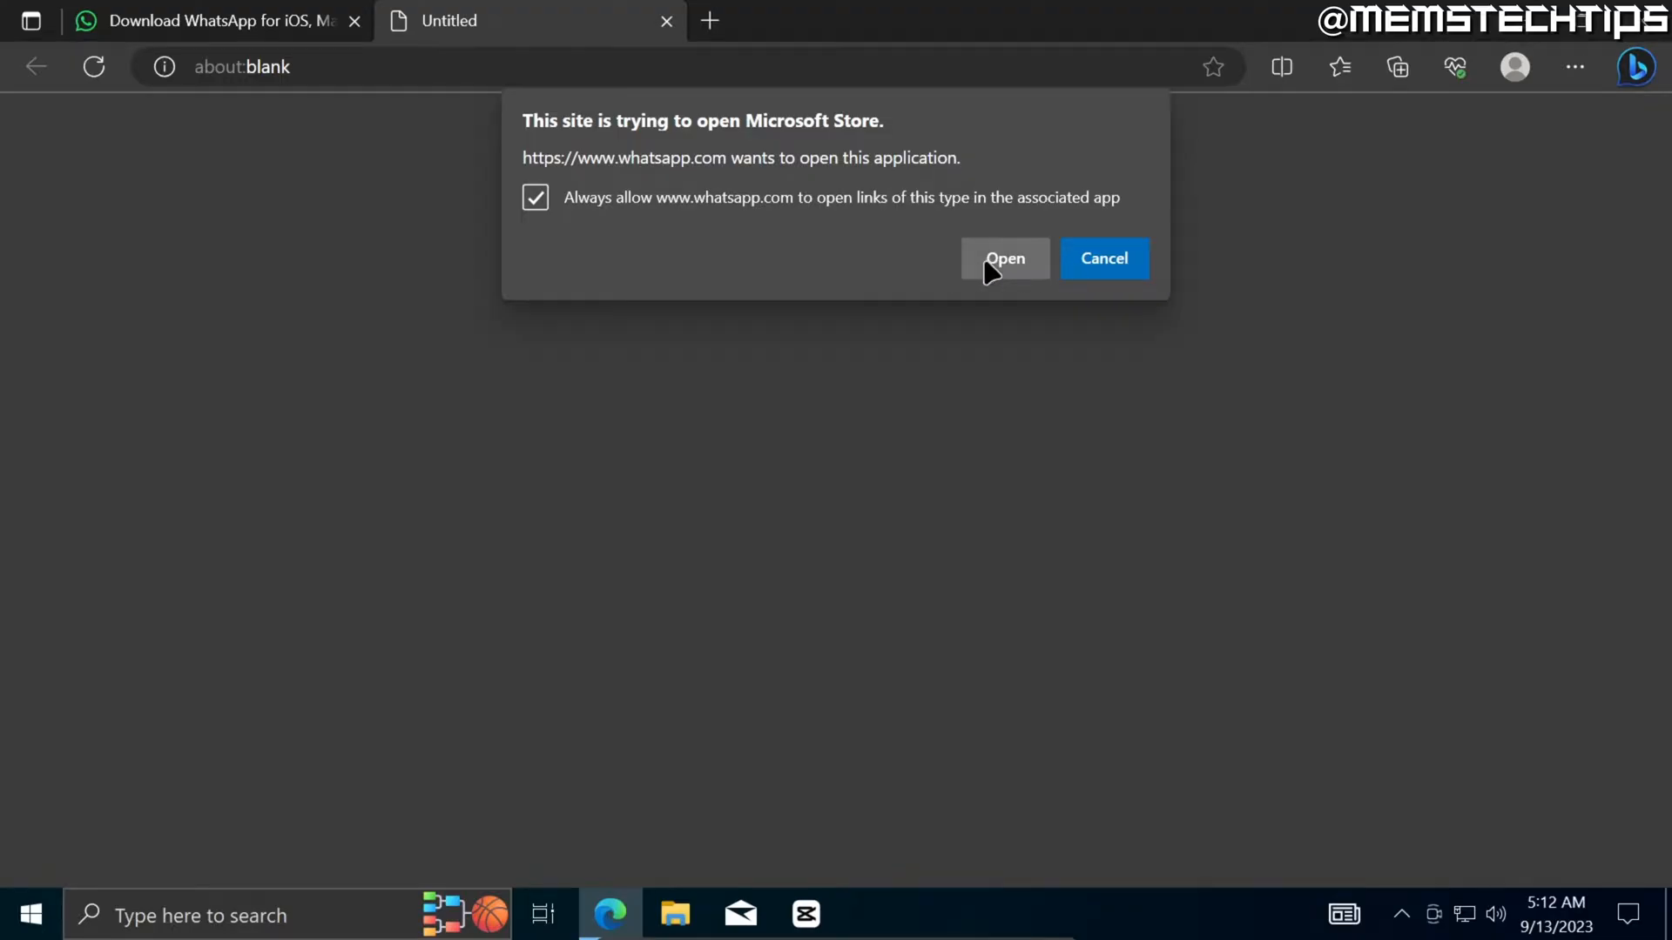
{"action": "left_click", "coordinate": [1003, 257]}
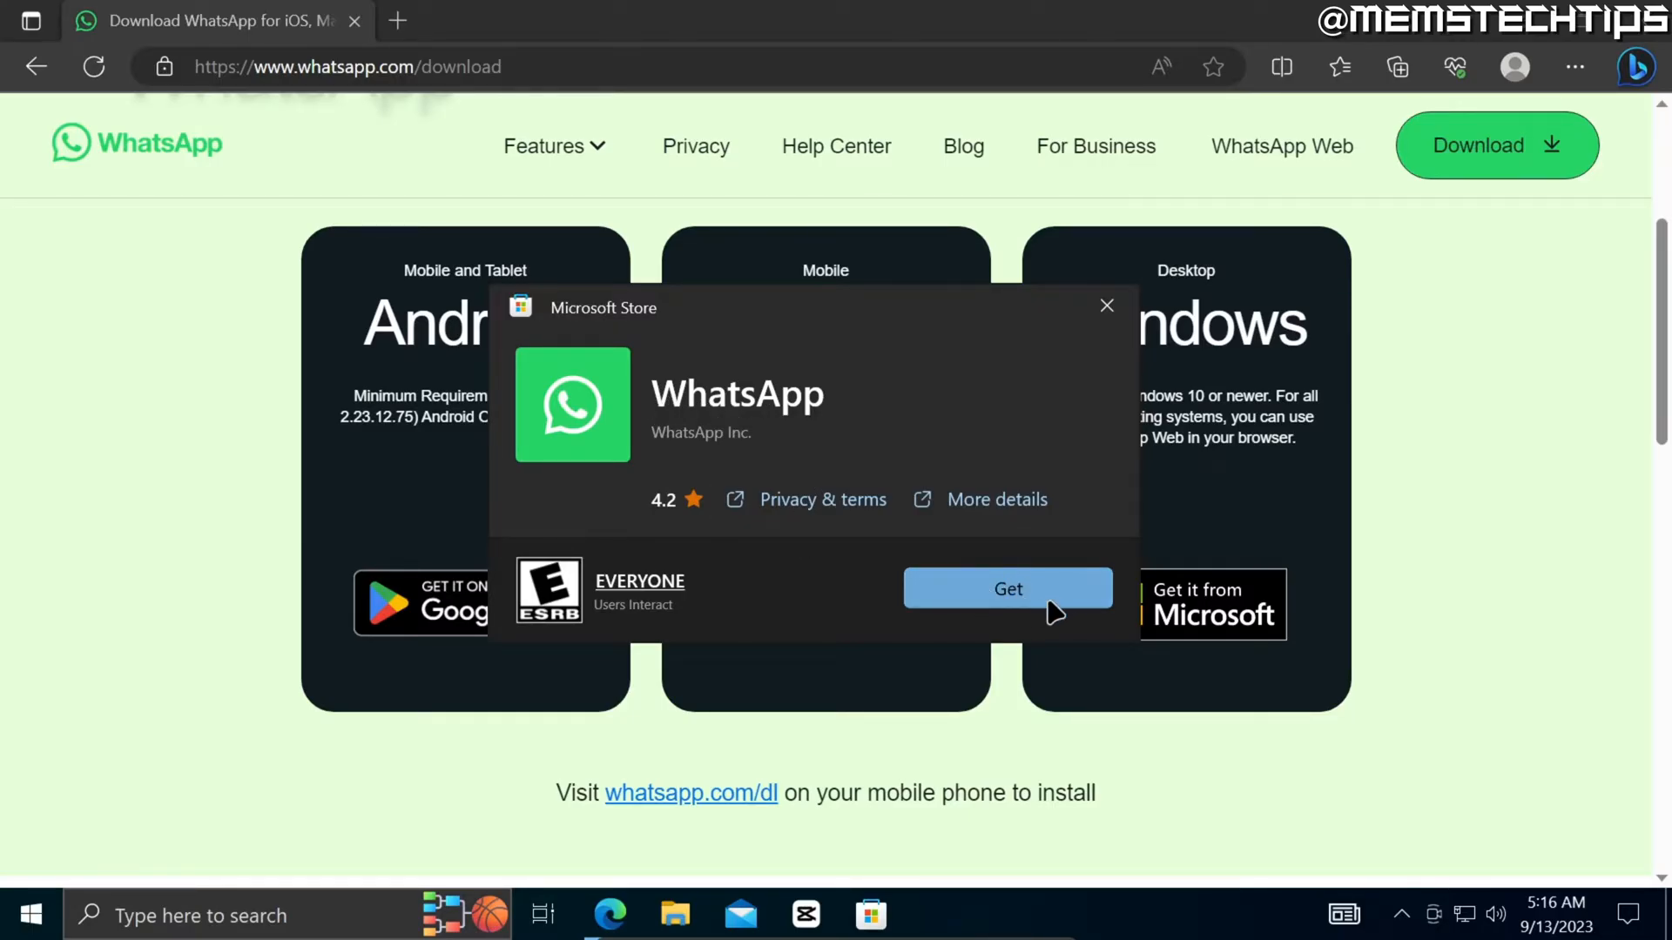
- Get WhatsApp from the Store prompt and launch it once installed
{"action": "left_click", "coordinate": [1007, 587]}
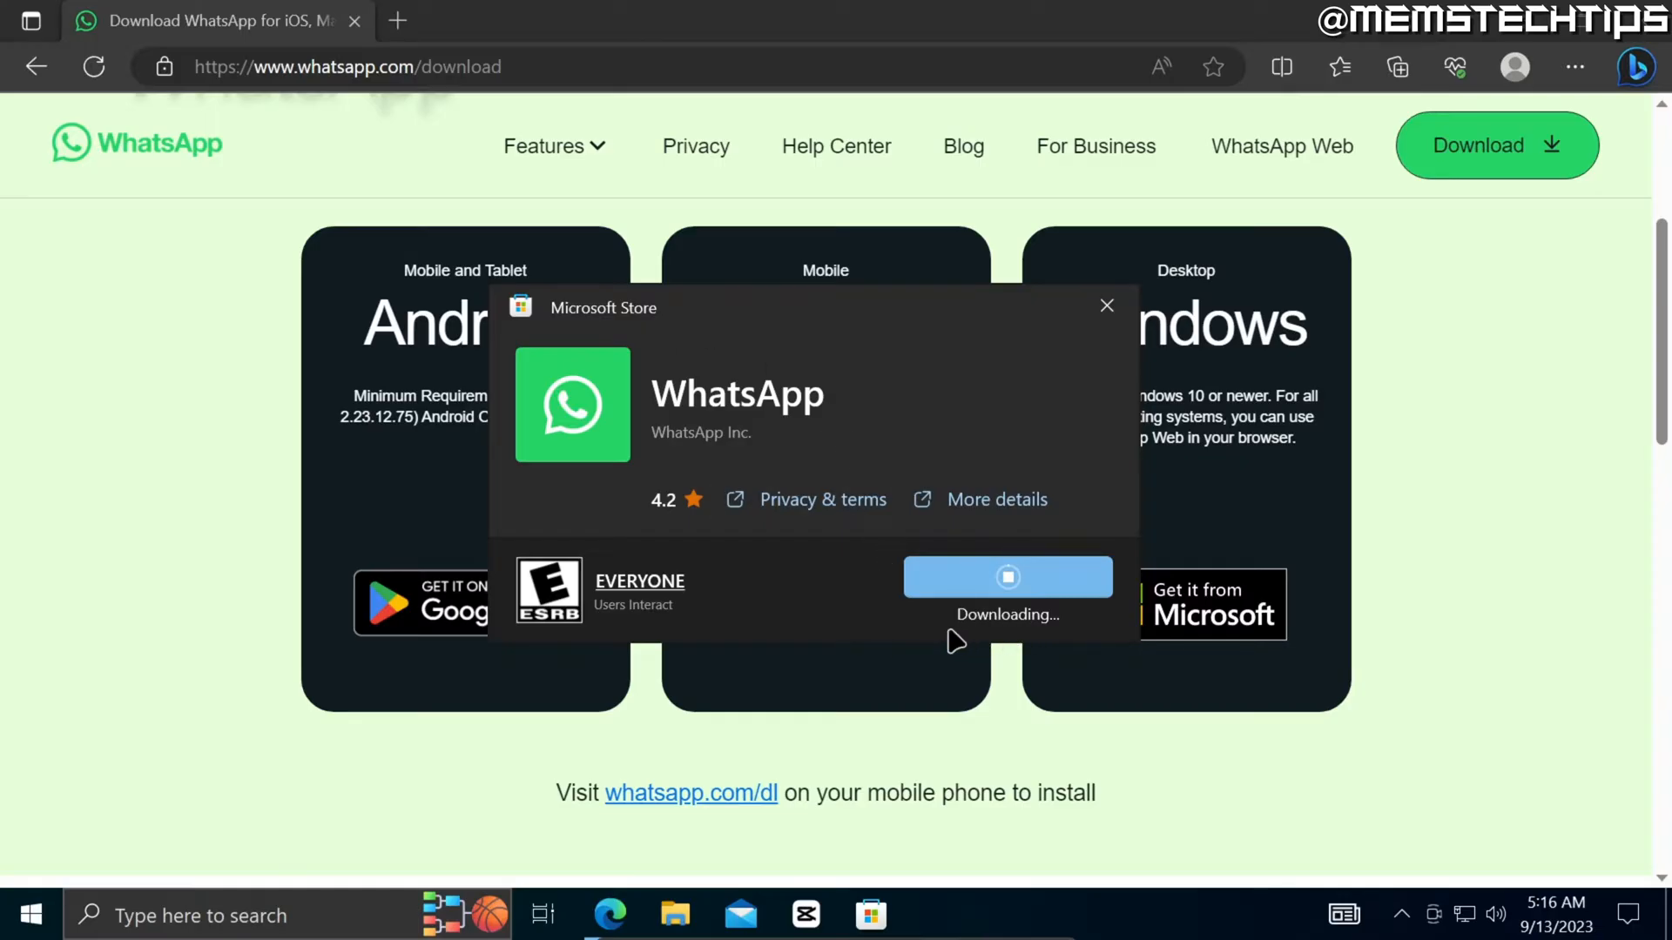
{"action": "mouse_move", "coordinate": [1055, 633]}
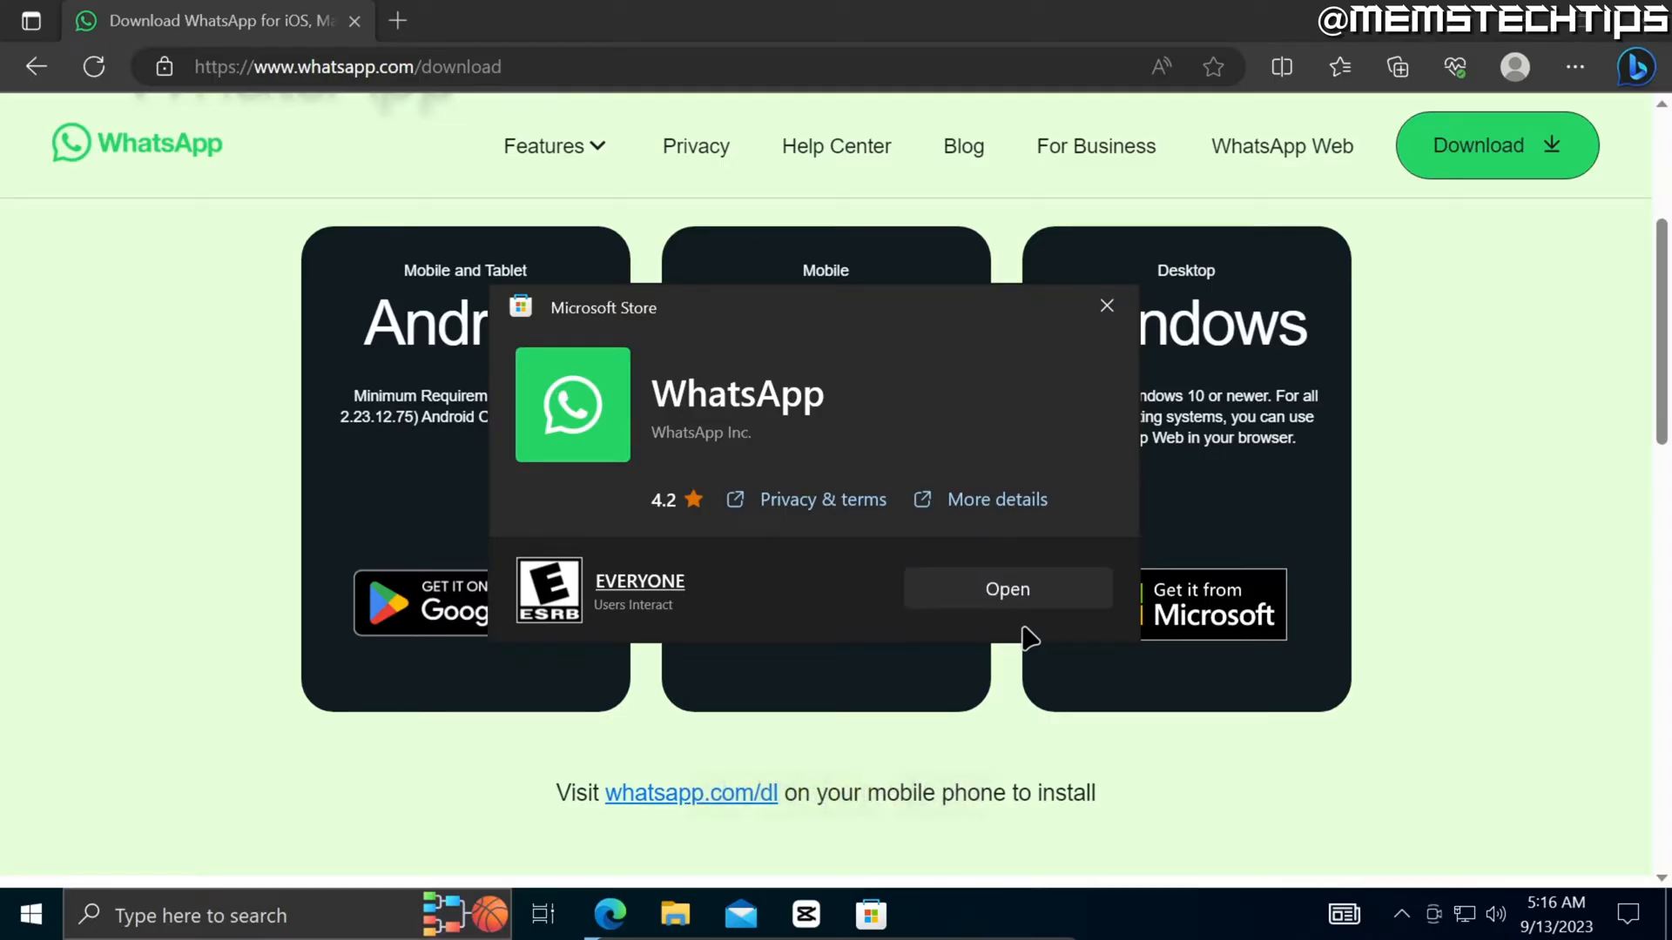
{"action": "mouse_move", "coordinate": [986, 615]}
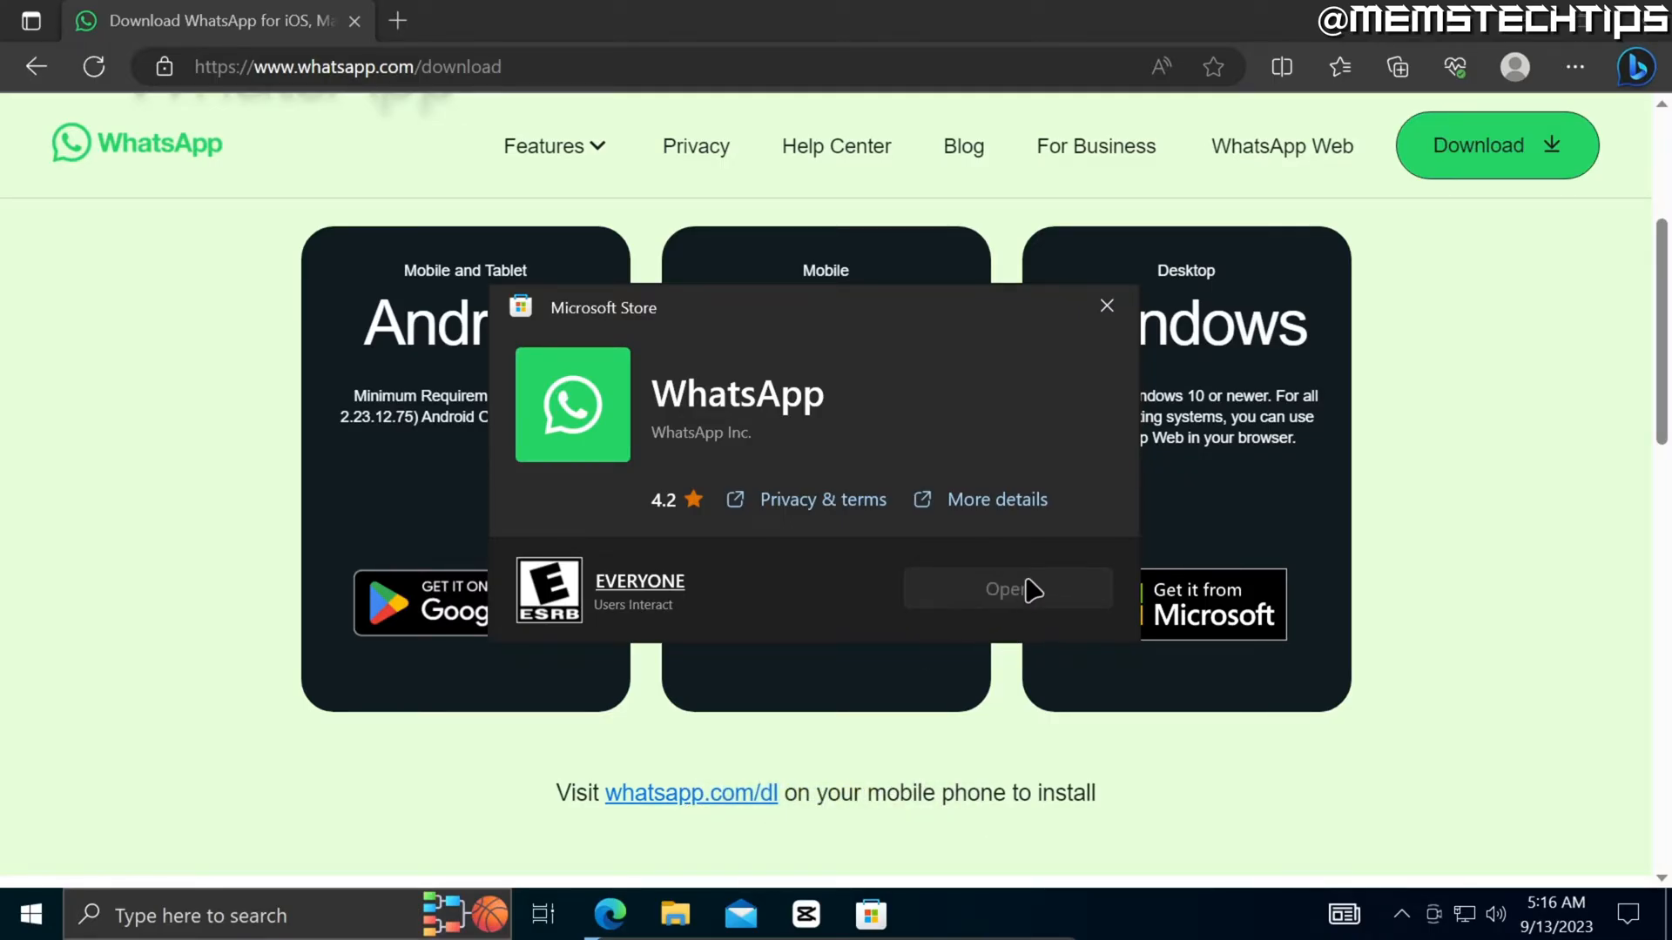
{"action": "left_click", "coordinate": [1004, 590]}
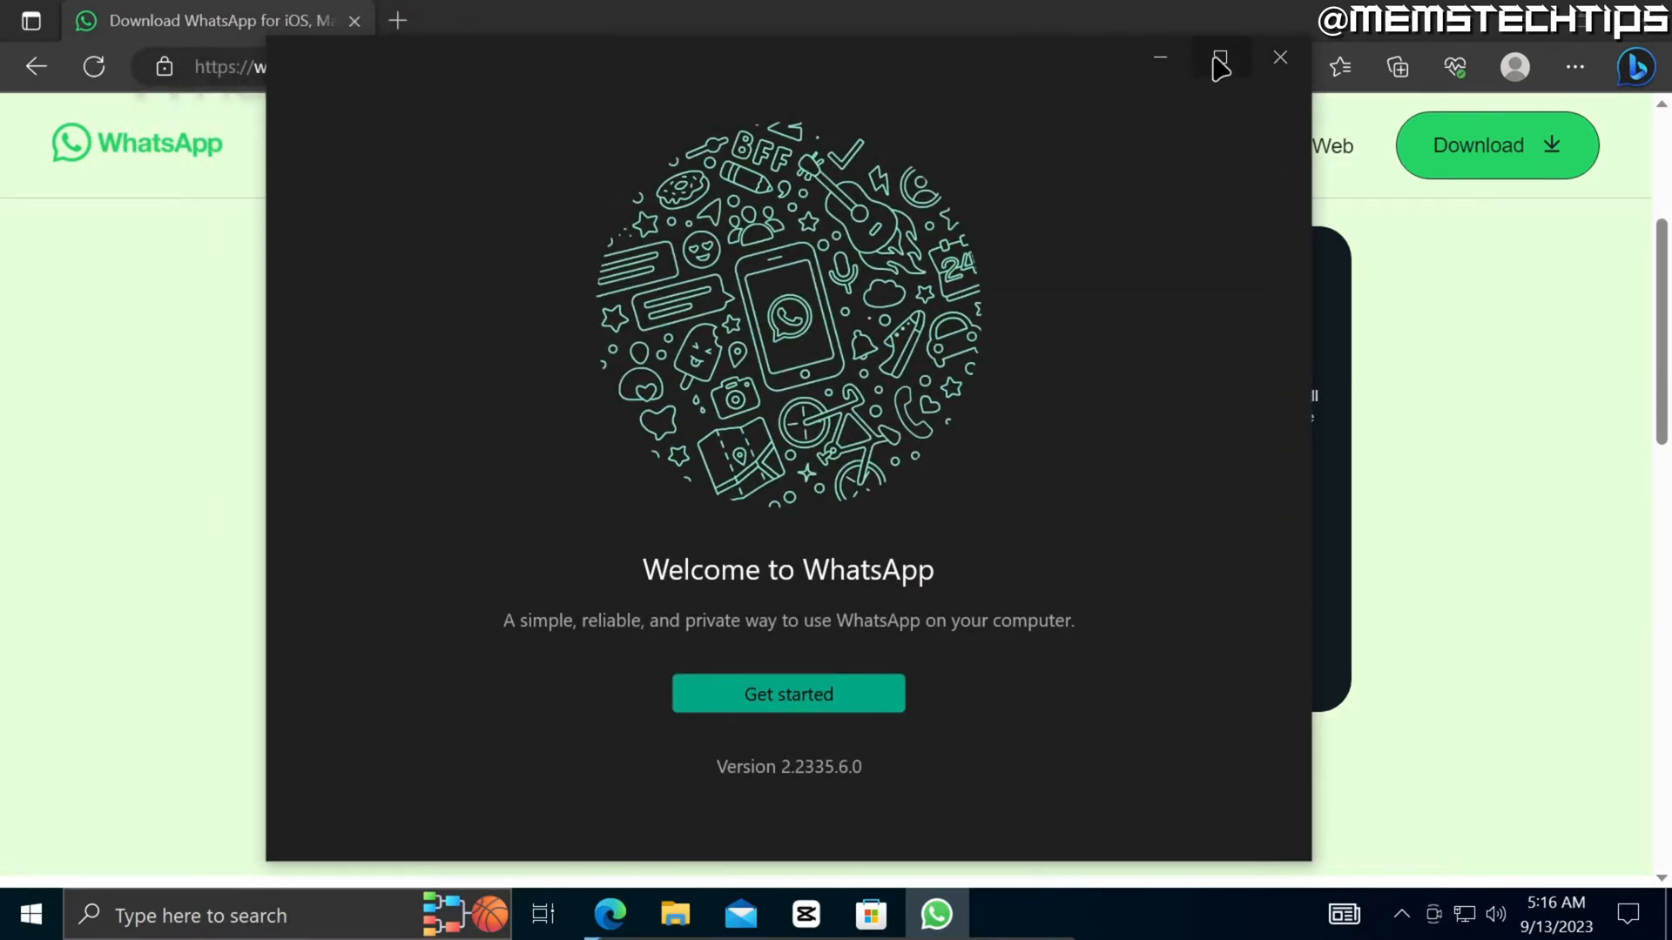
- Maximize the WhatsApp window and choose Get started to reach the QR-code linking screen
{"action": "left_click", "coordinate": [1219, 59]}
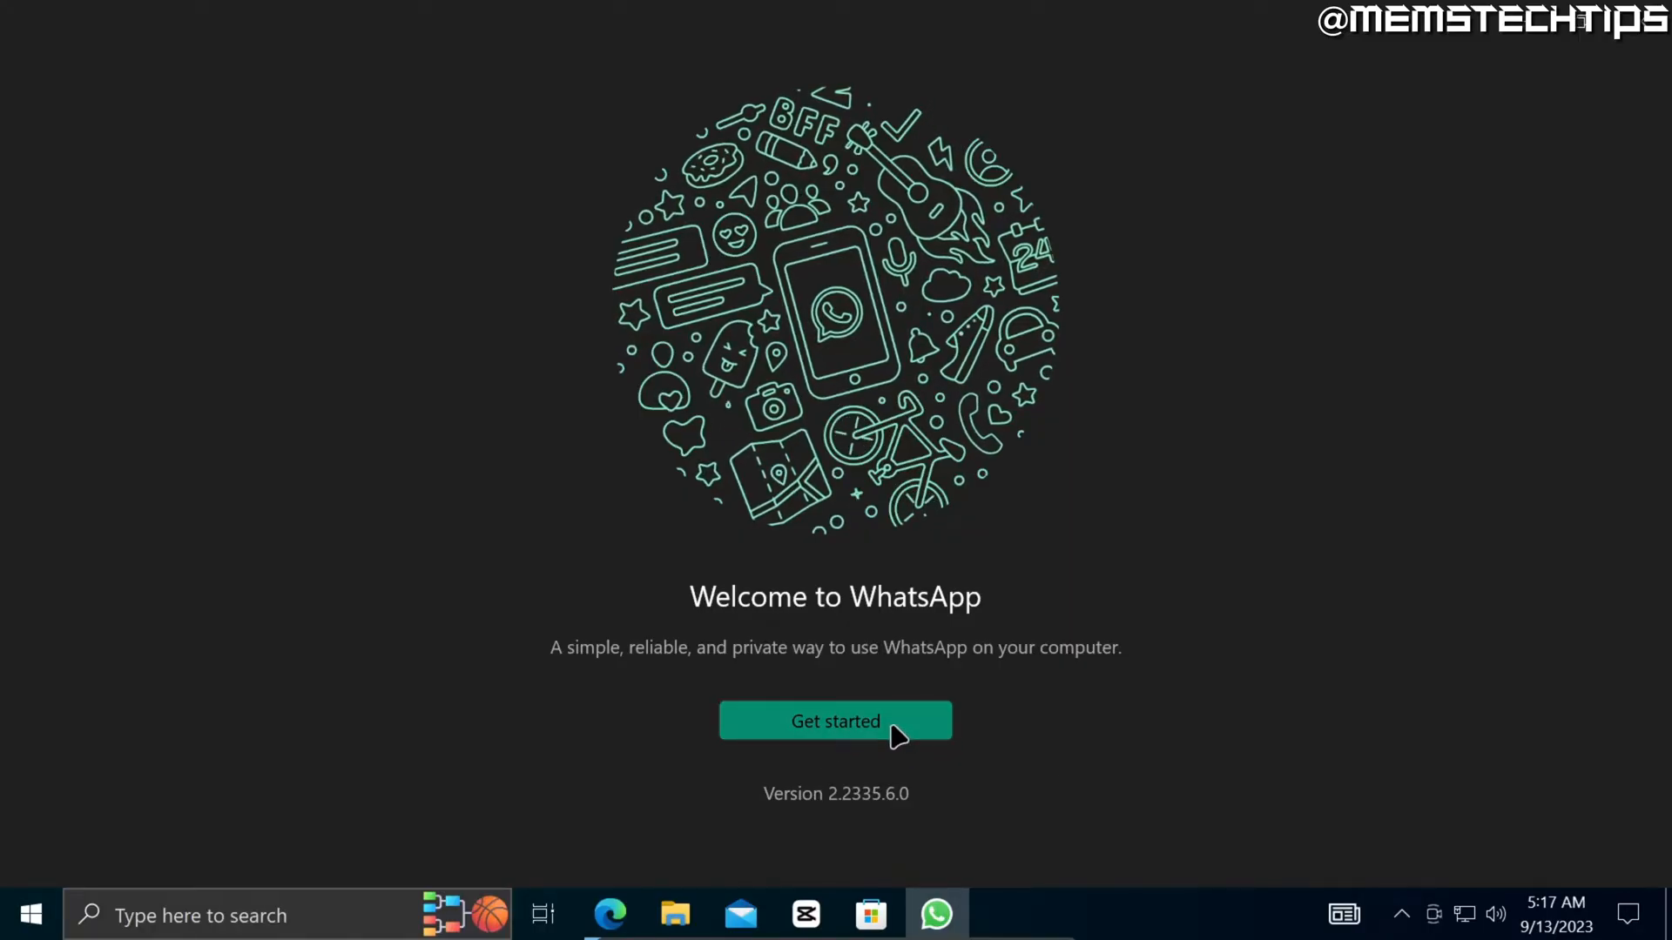
{"action": "left_click", "coordinate": [834, 721]}
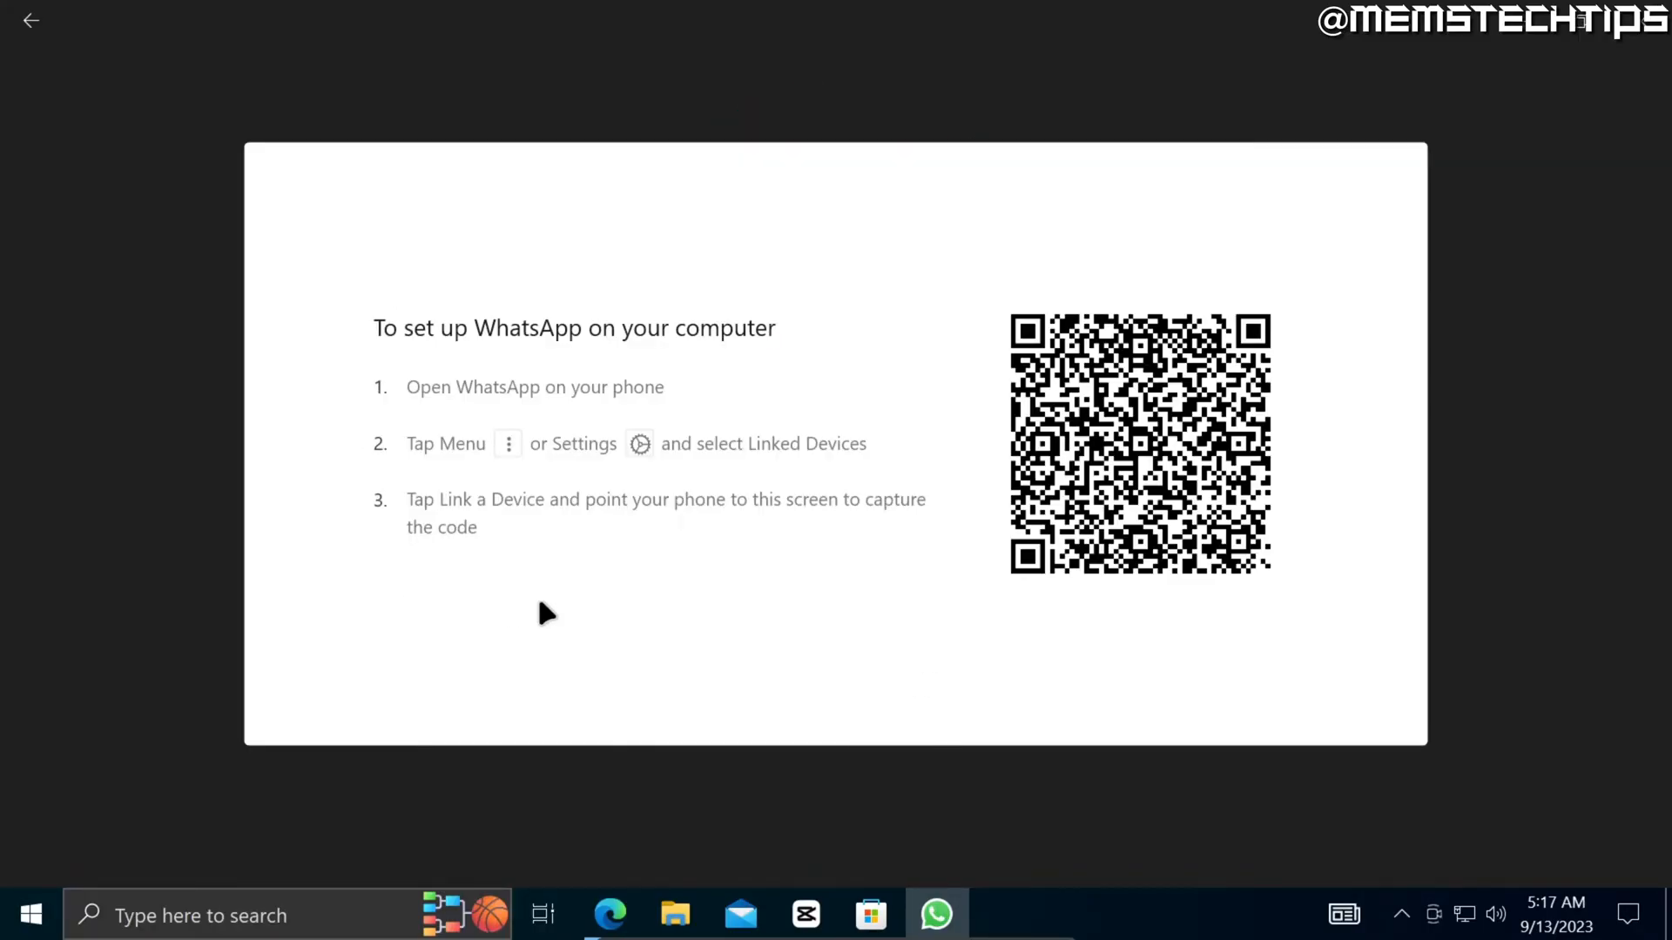
{"action": "mouse_move", "coordinate": [625, 601]}
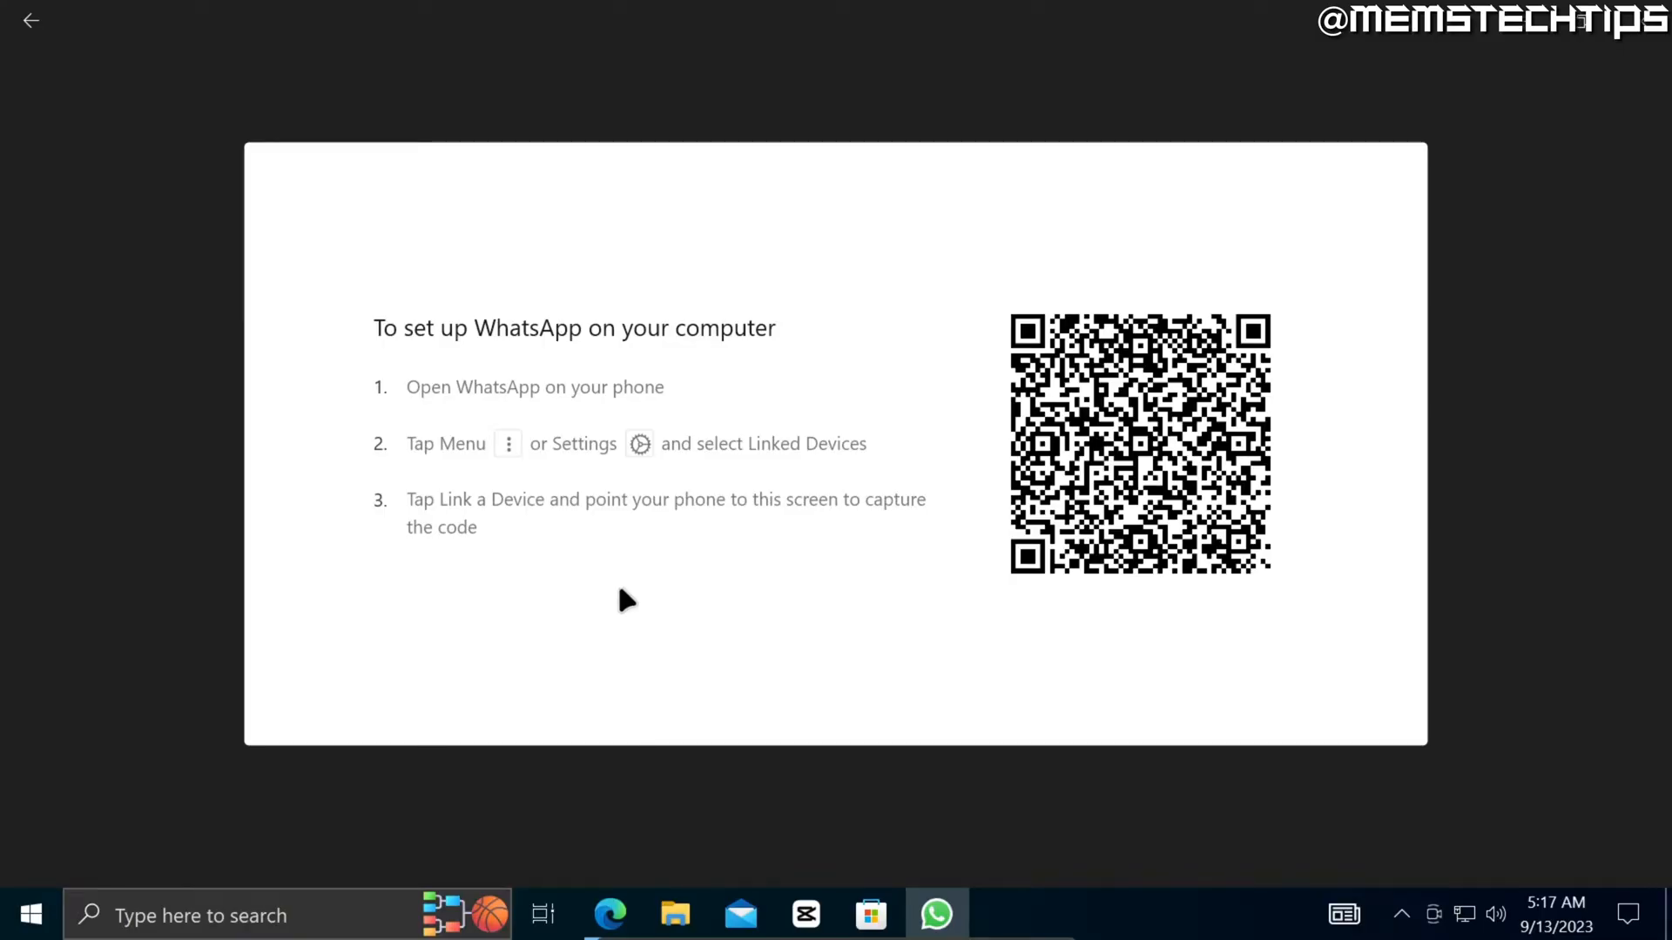
{"action": "mouse_move", "coordinate": [705, 594]}
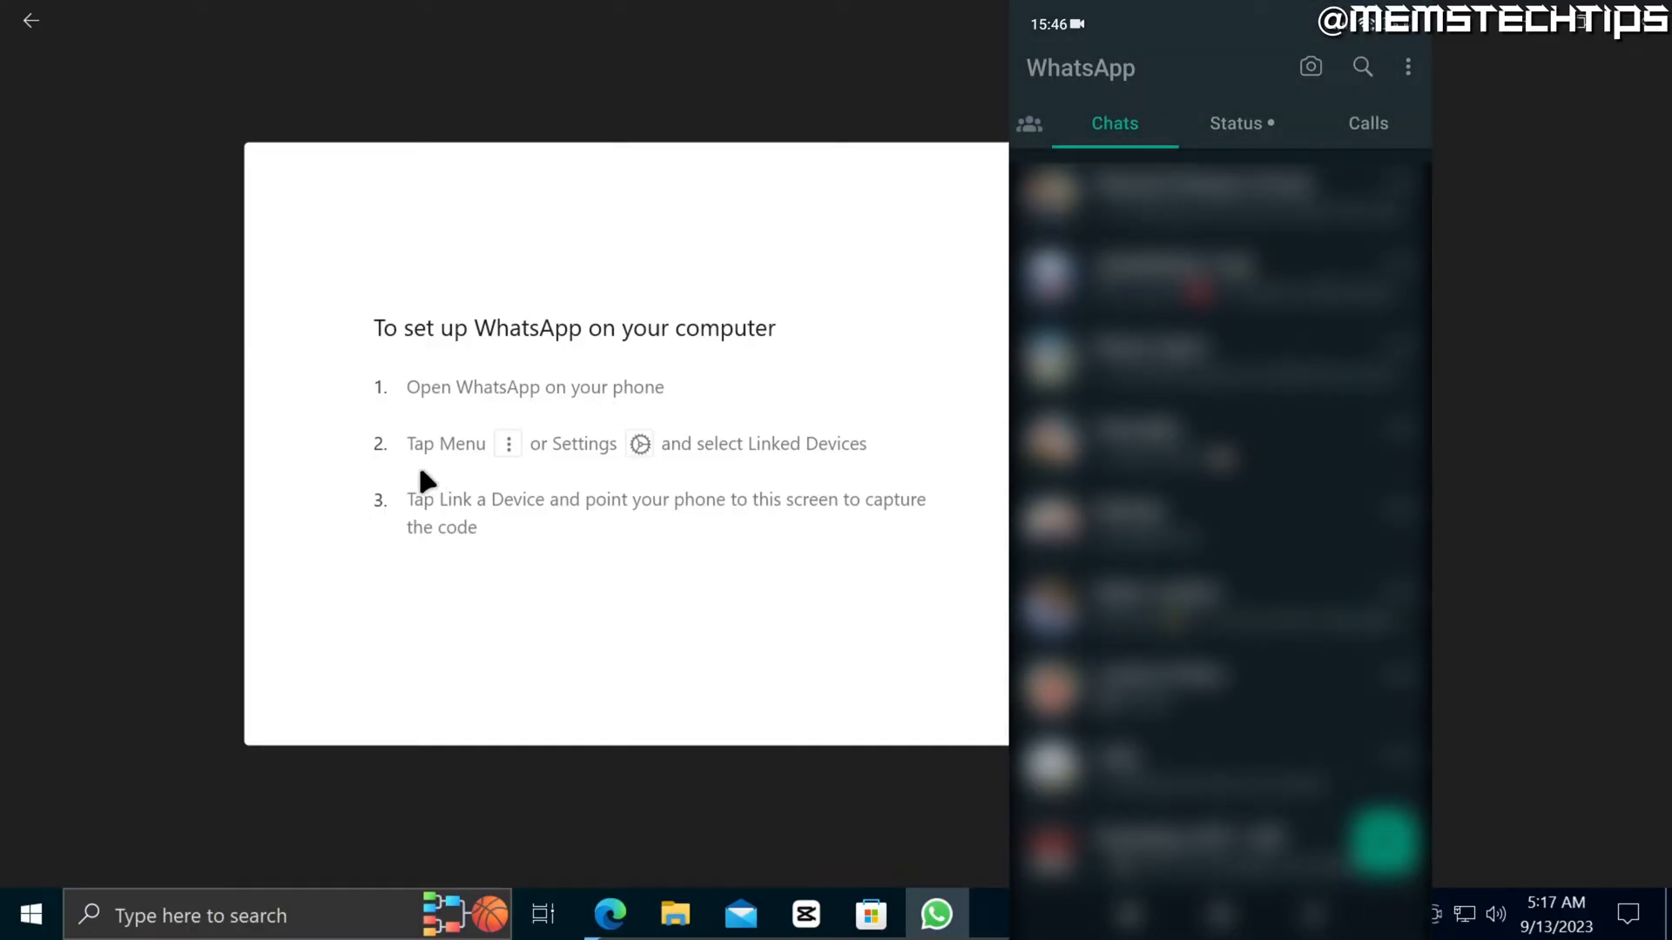
{"action": "left_click", "coordinate": [1407, 66]}
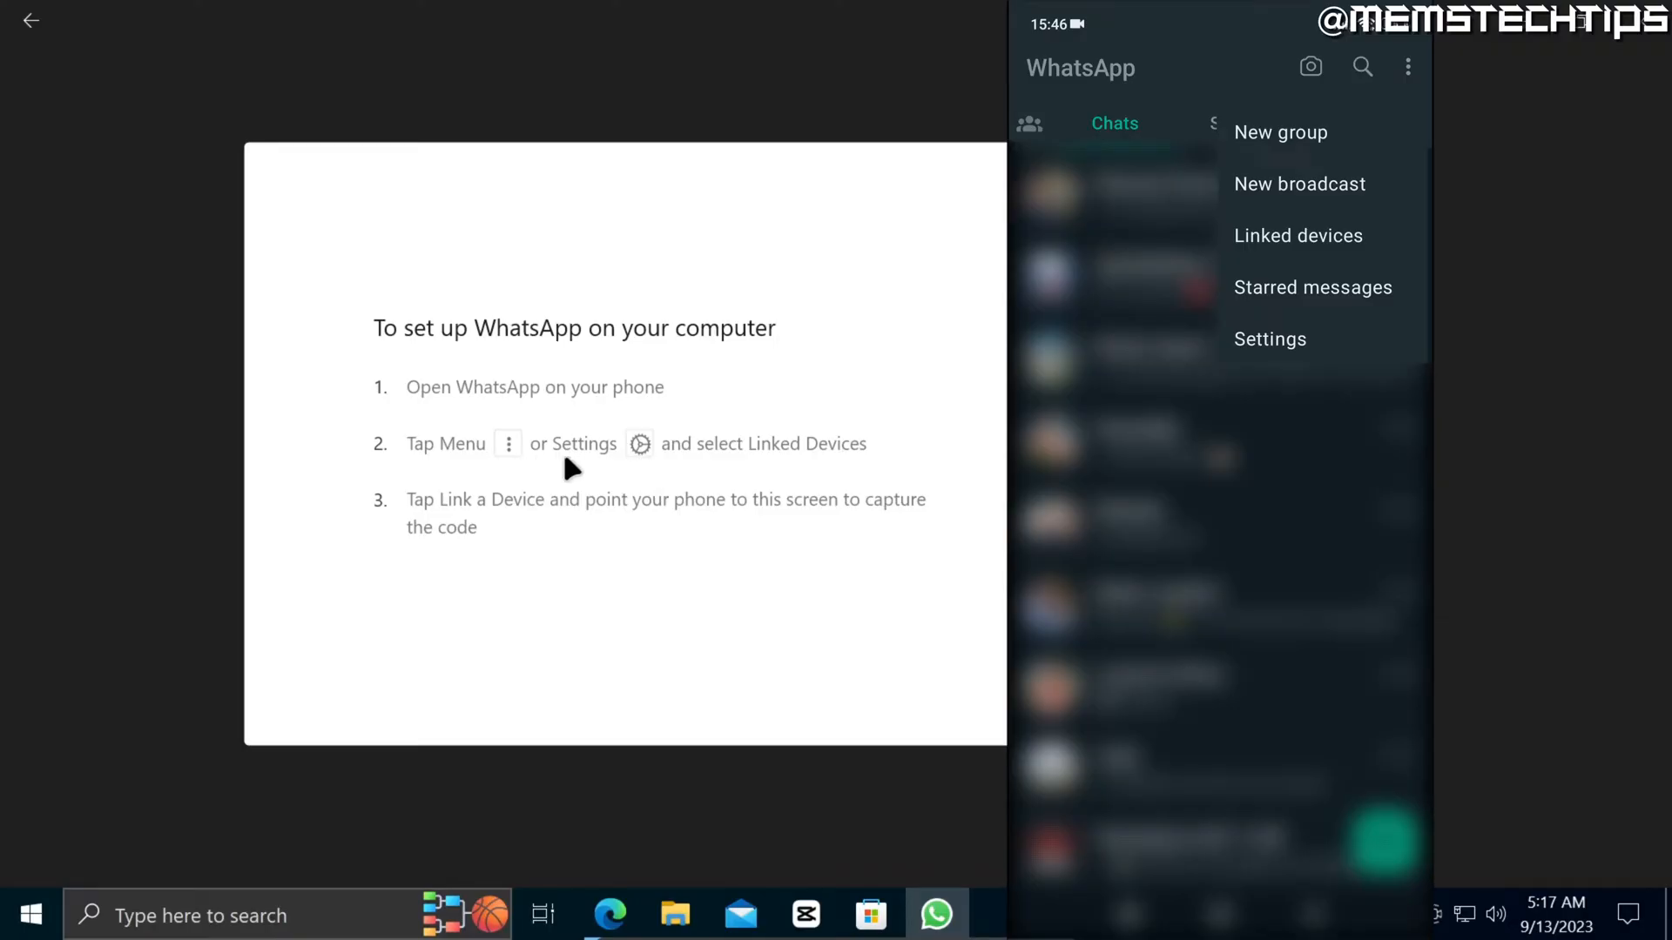
{"action": "mouse_move", "coordinate": [757, 463]}
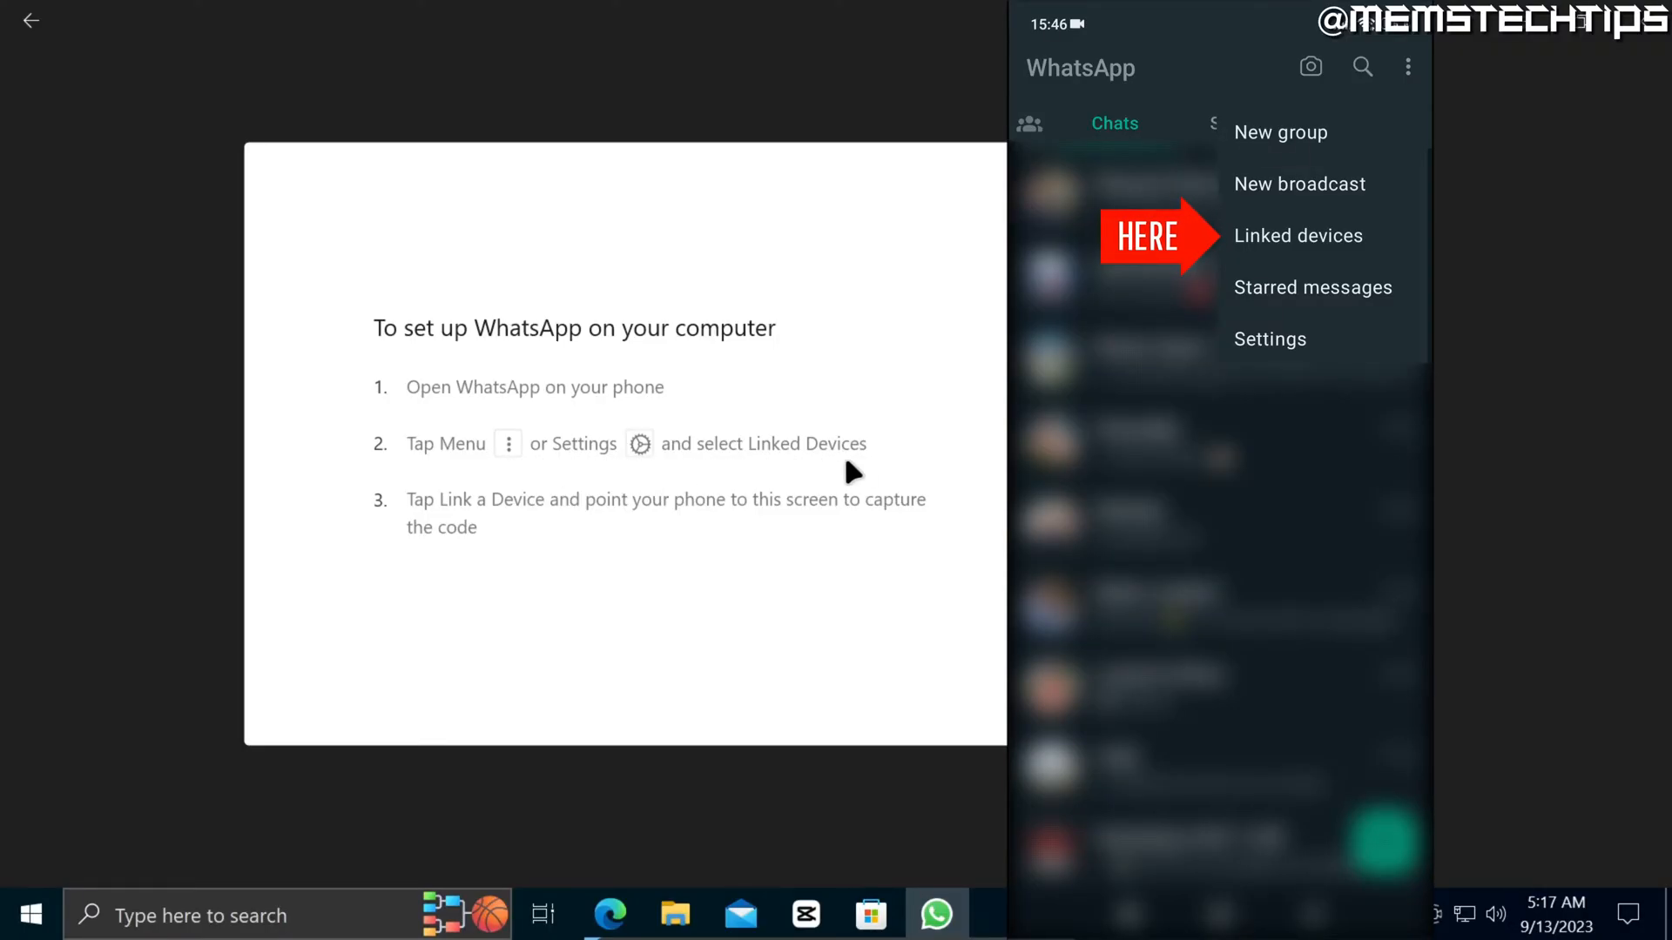
{"action": "left_click", "coordinate": [1299, 235]}
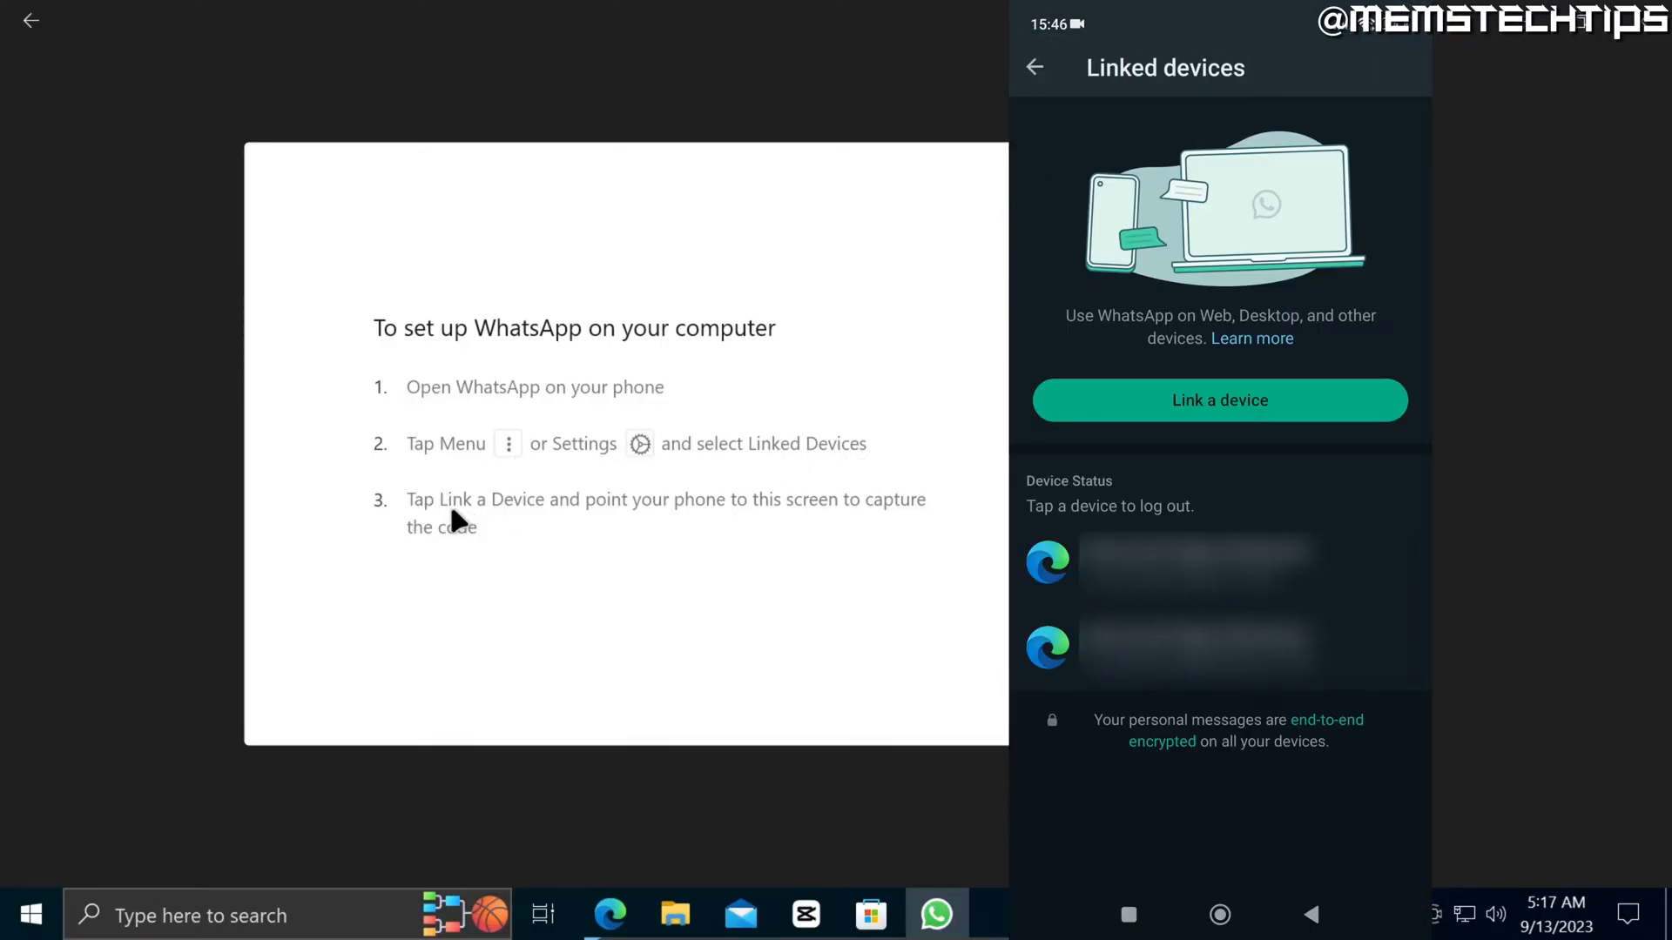
{"action": "left_click", "coordinate": [1219, 400]}
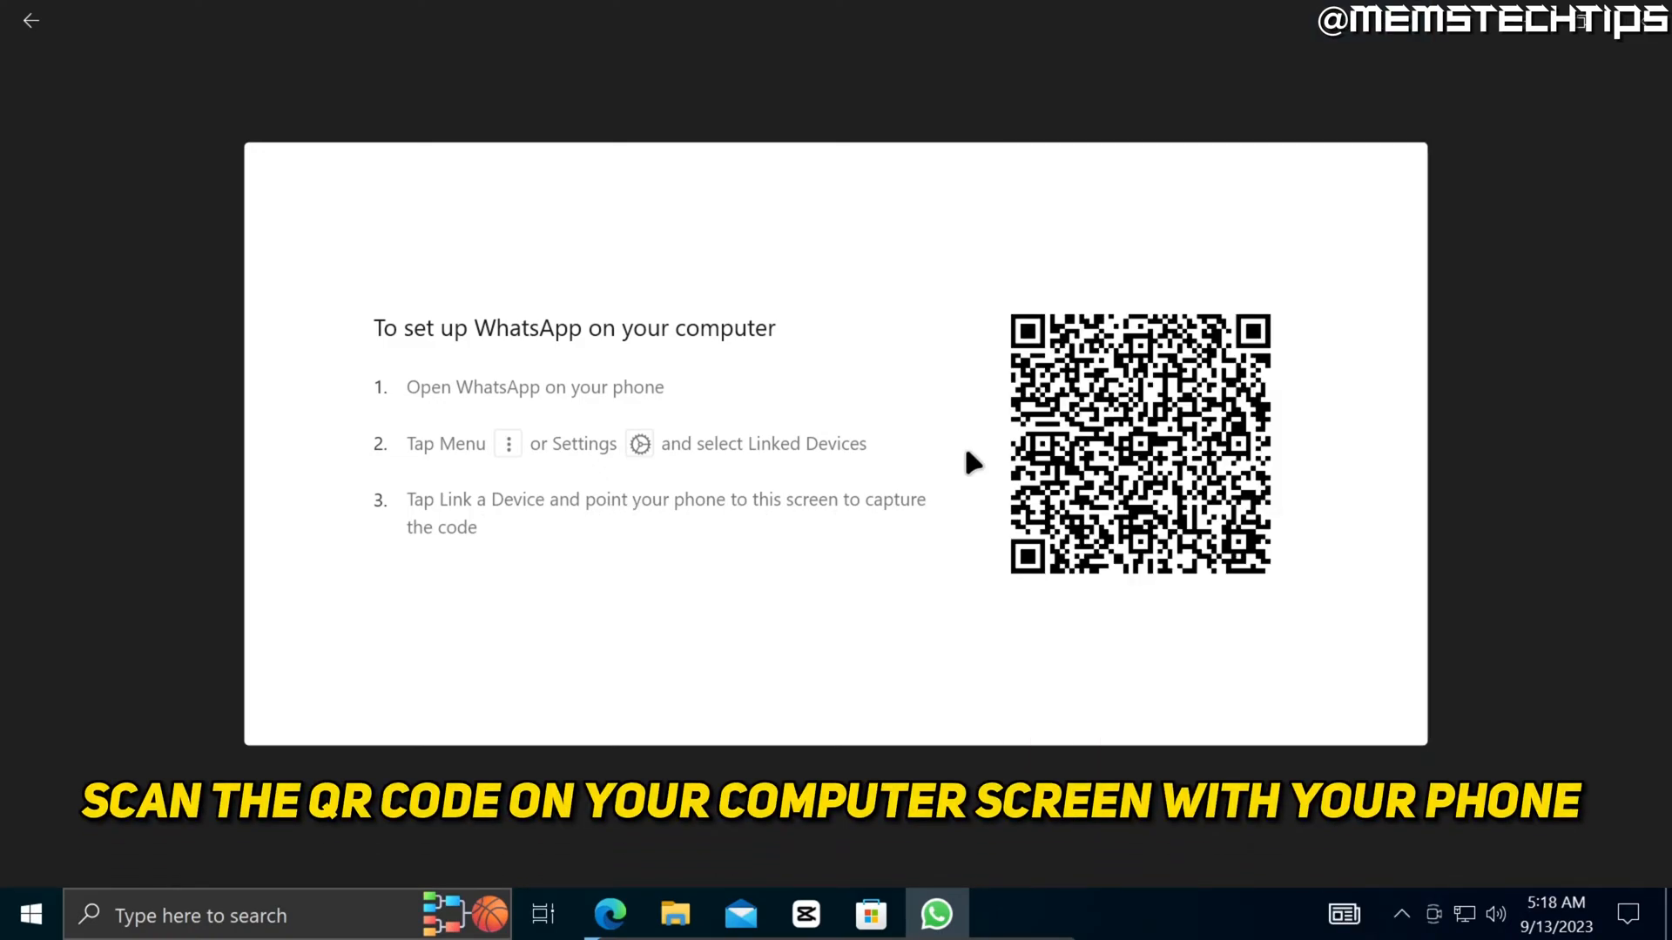
{"action": "mouse_move", "coordinate": [1360, 620]}
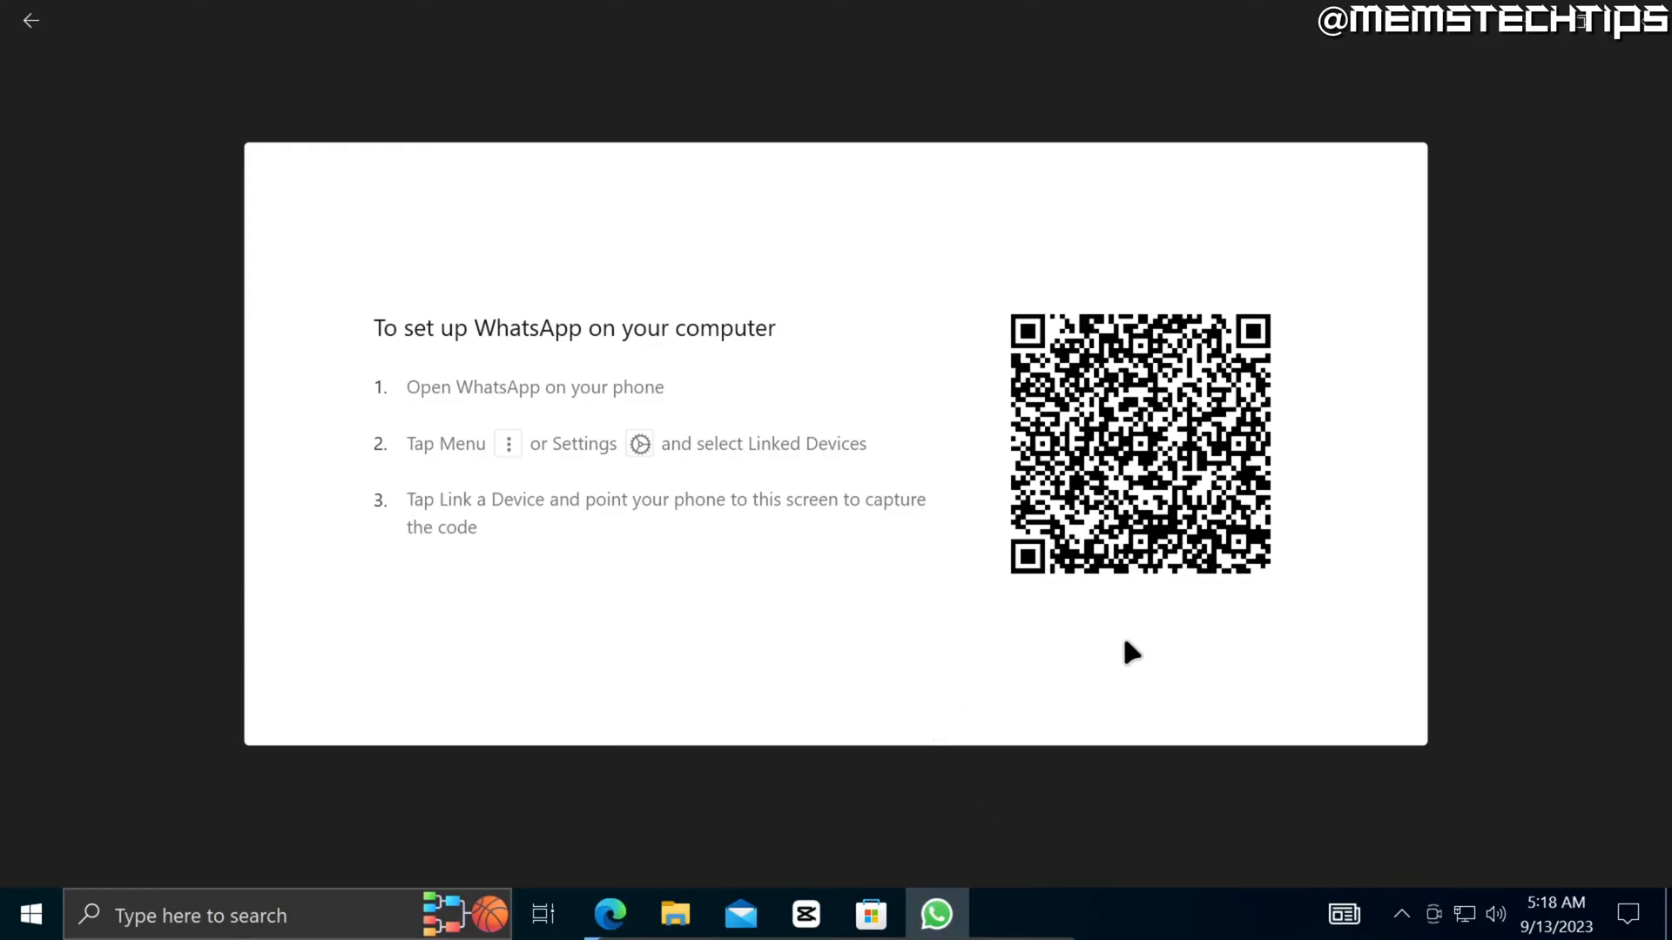
{"action": "mouse_move", "coordinate": [1312, 667]}
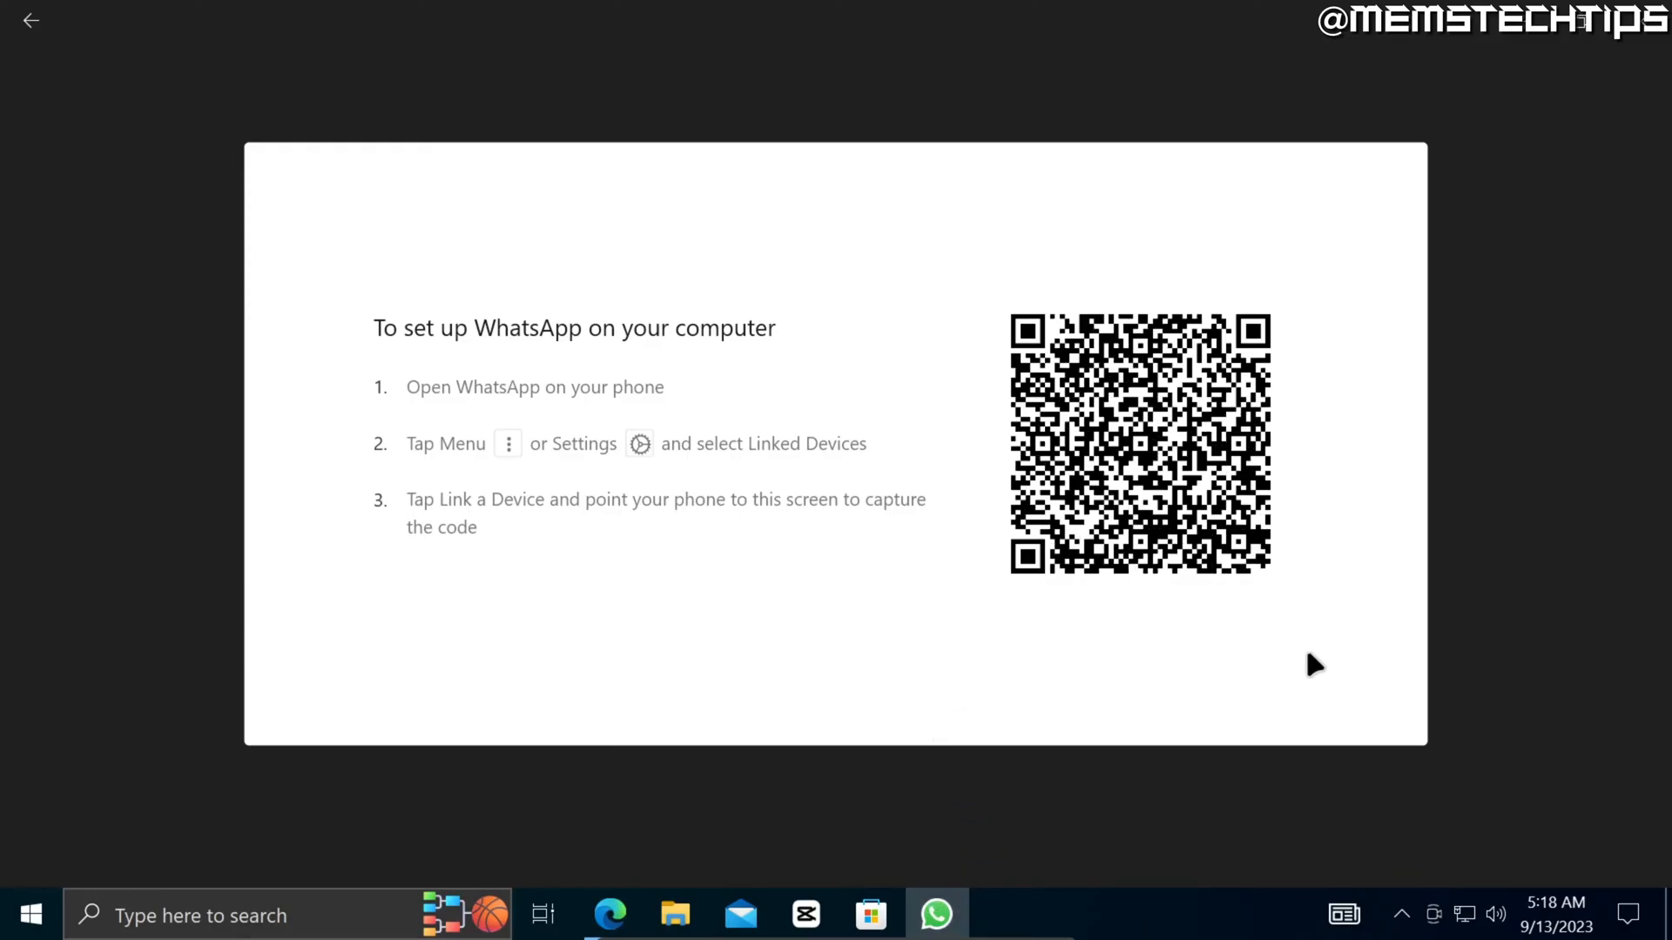
{"action": "mouse_move", "coordinate": [1338, 645]}
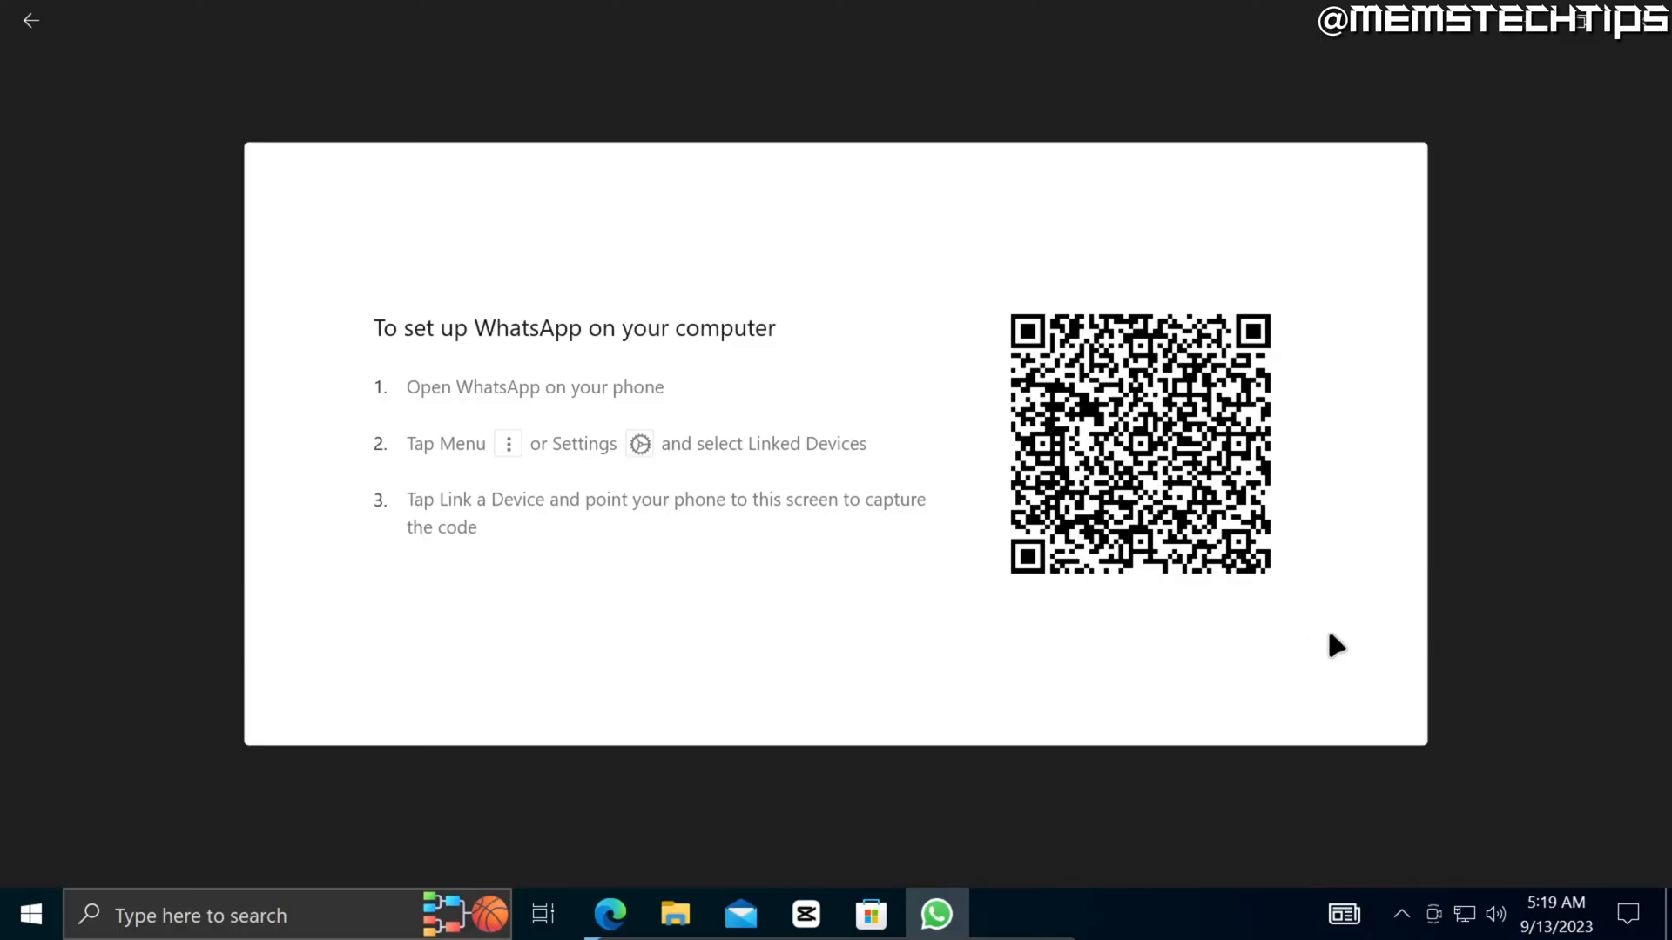